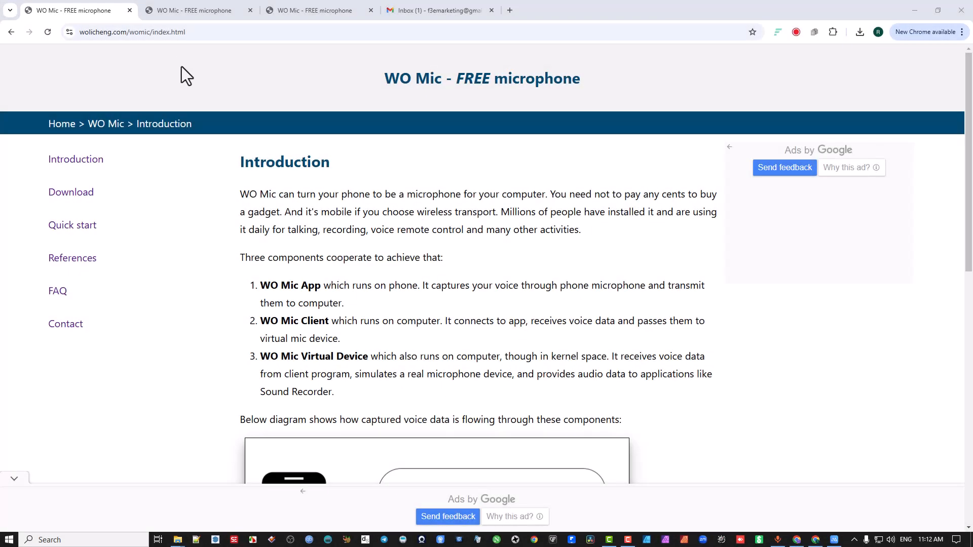
mouse_move(228, 80)
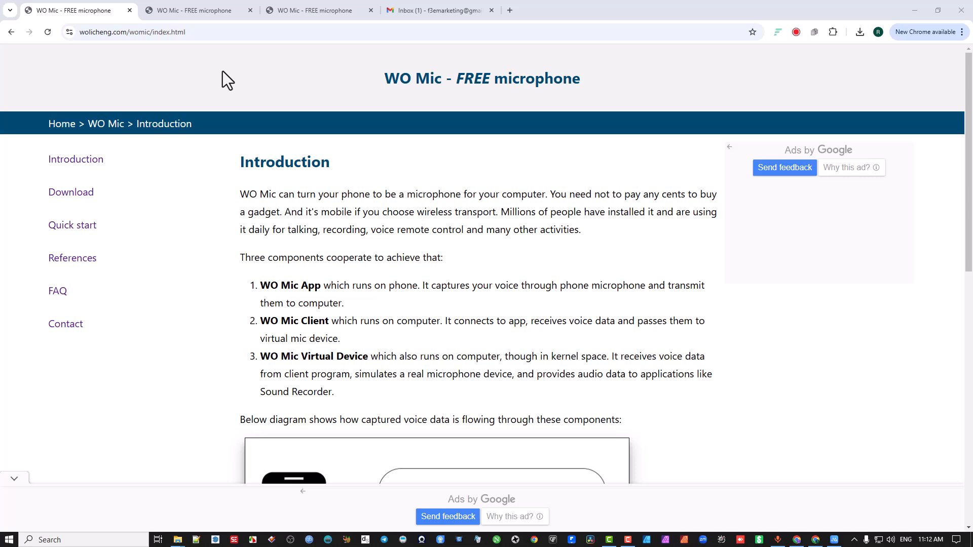
mouse_move(463, 114)
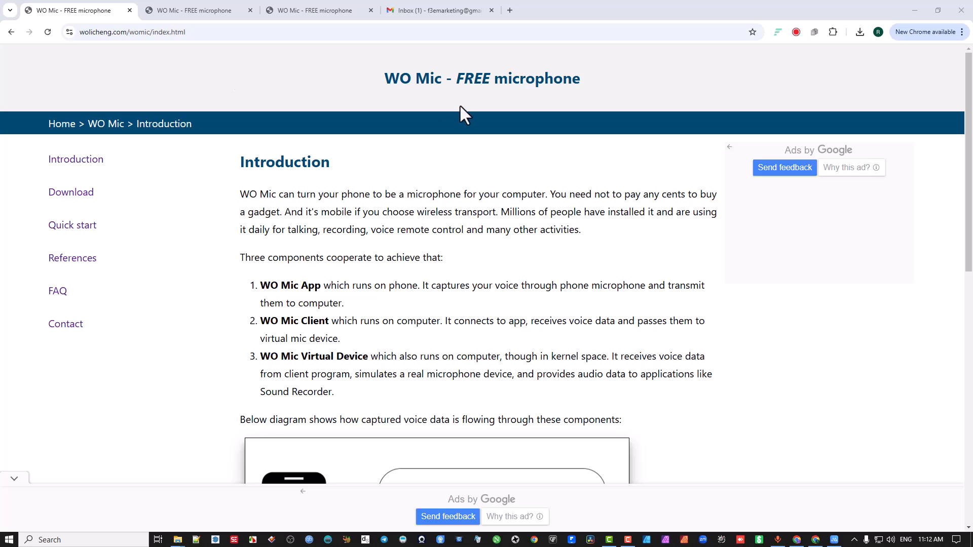
- Highlight the WO Mic site title and its App, Client and Virtual Device components
double_click(482, 78)
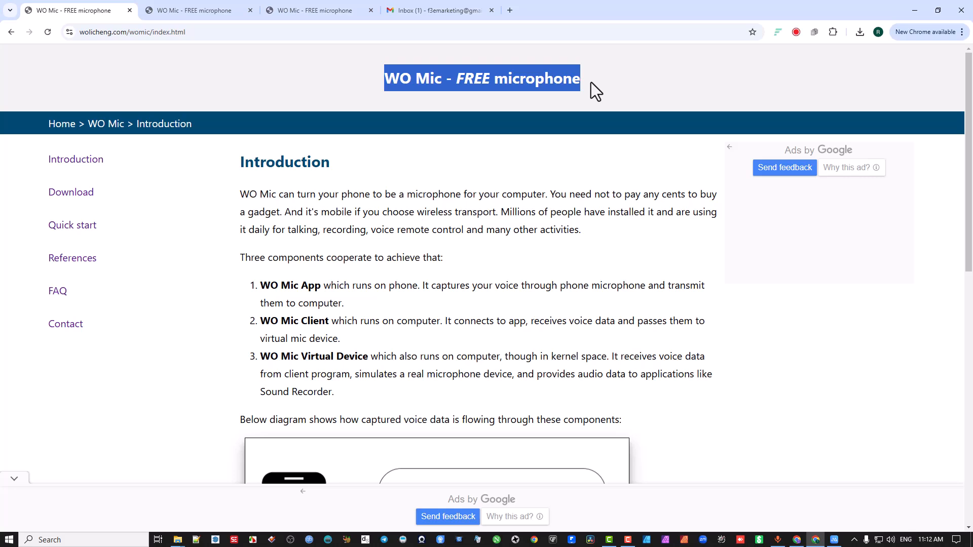
mouse_move(470, 68)
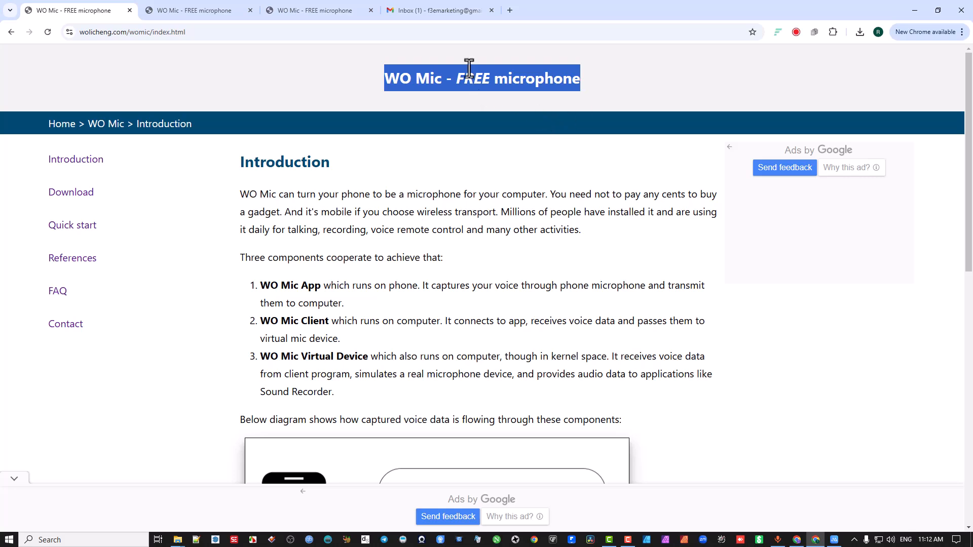
mouse_move(300, 231)
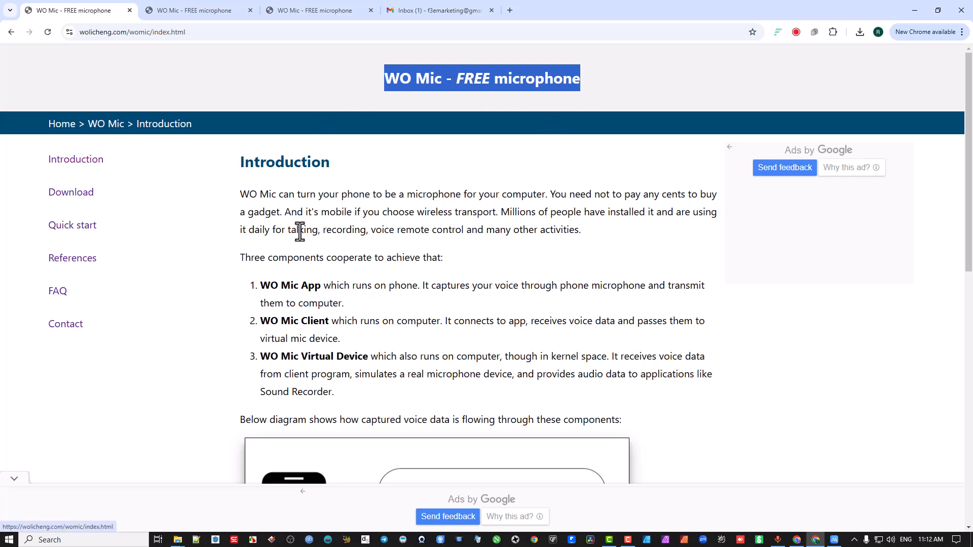
mouse_move(260, 286)
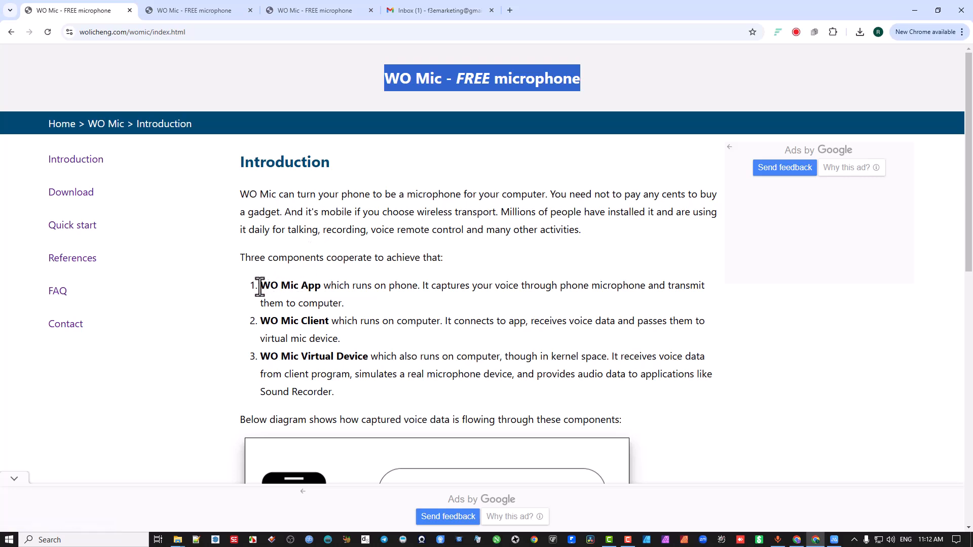
double_click(290, 285)
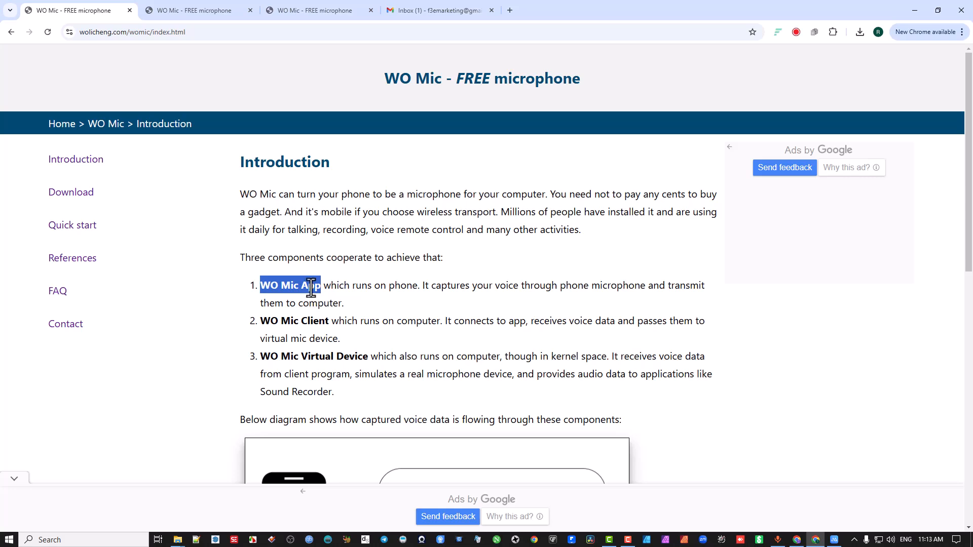
double_click(283, 321)
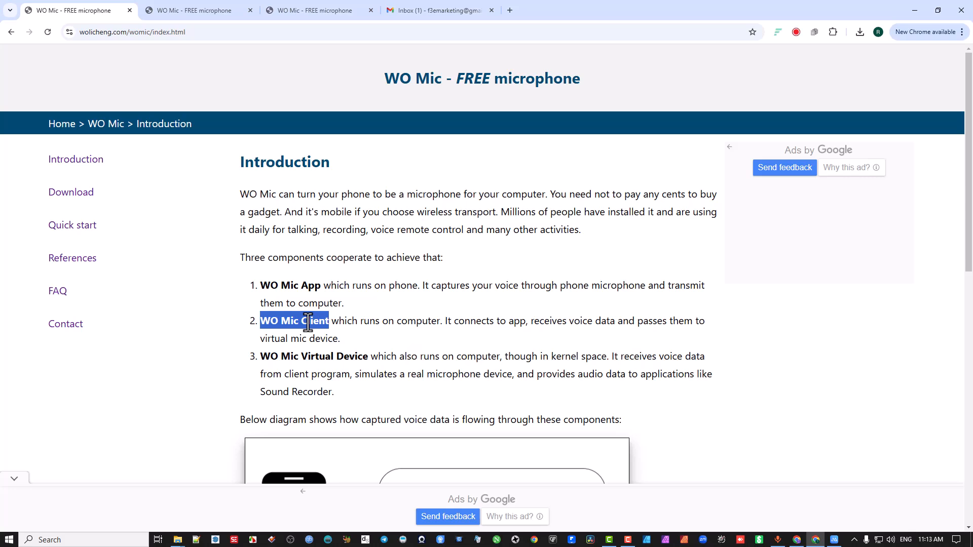
mouse_move(274, 359)
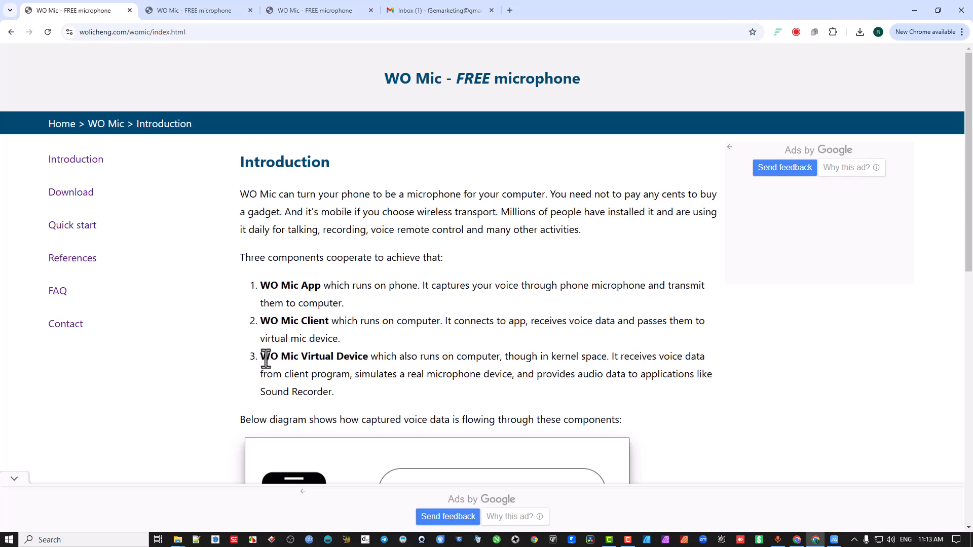
double_click(292, 356)
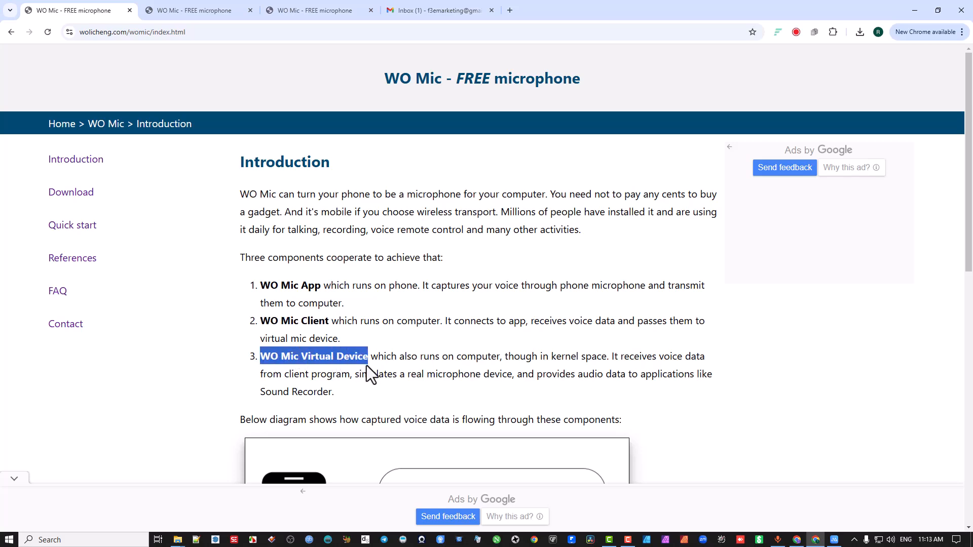
scroll("down", 3)
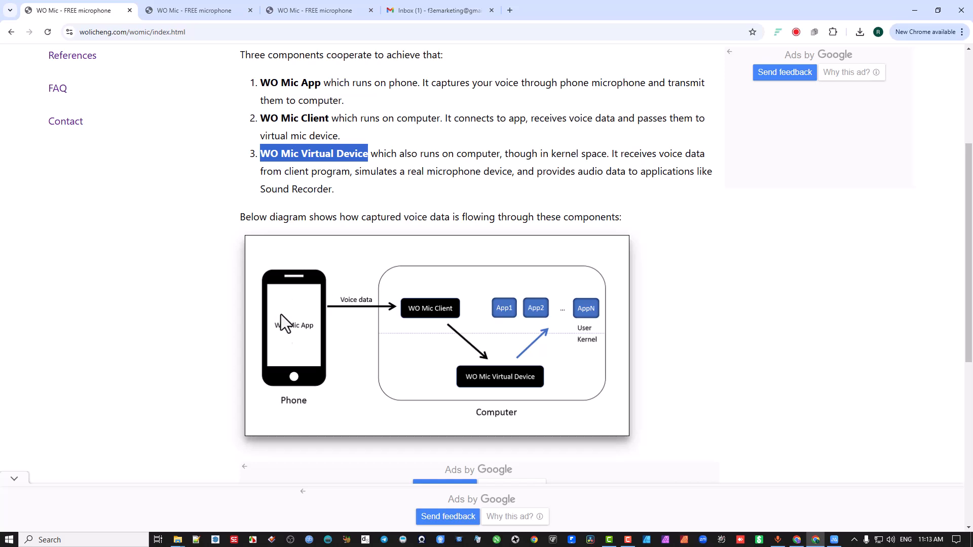
mouse_move(304, 362)
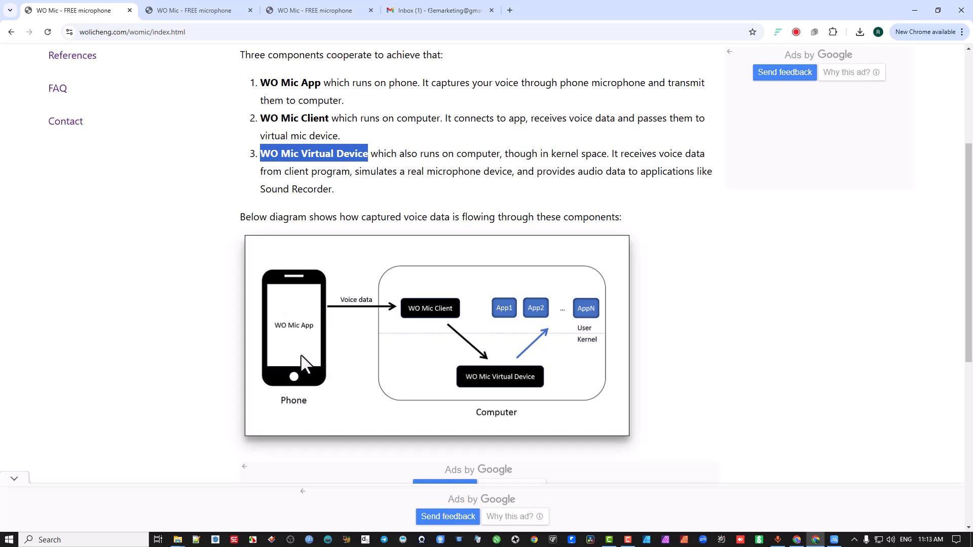
mouse_move(441, 313)
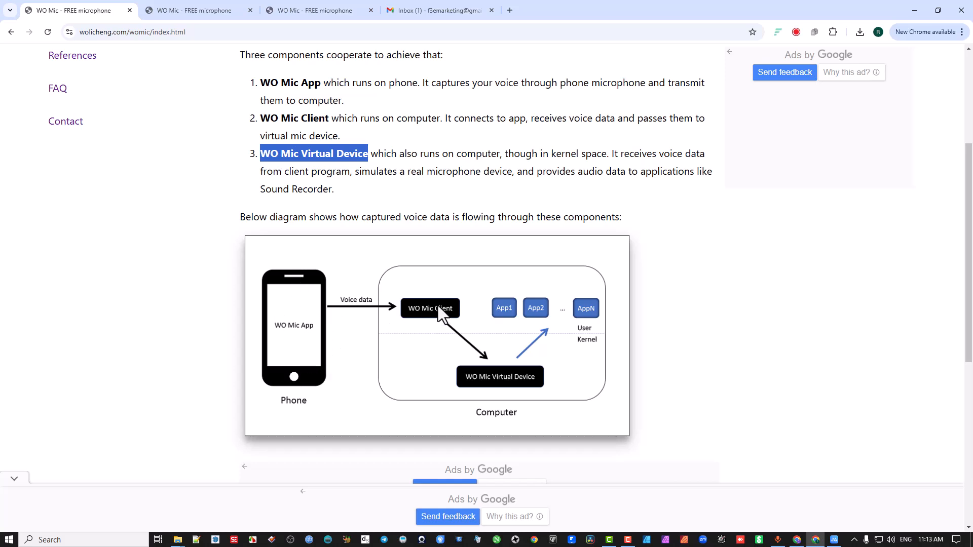
mouse_move(593, 345)
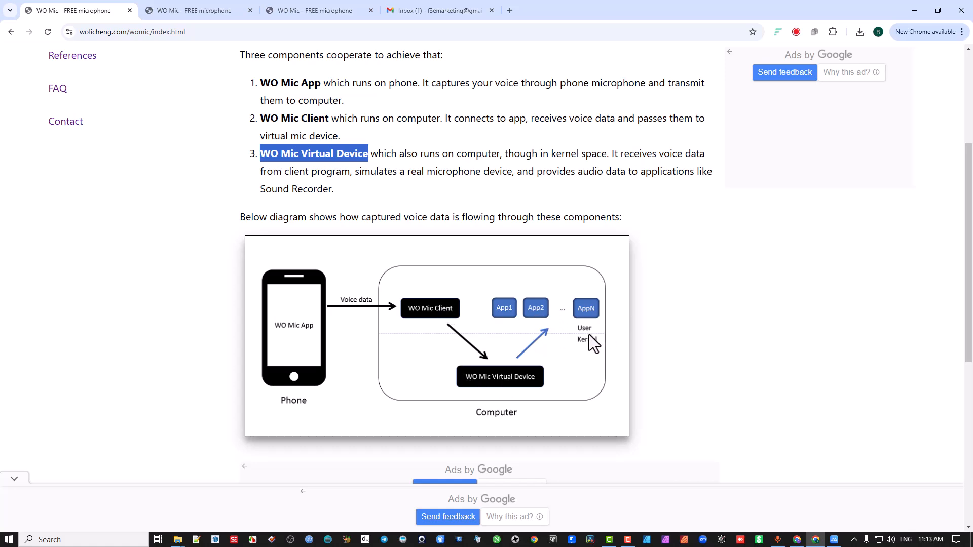
mouse_move(586, 343)
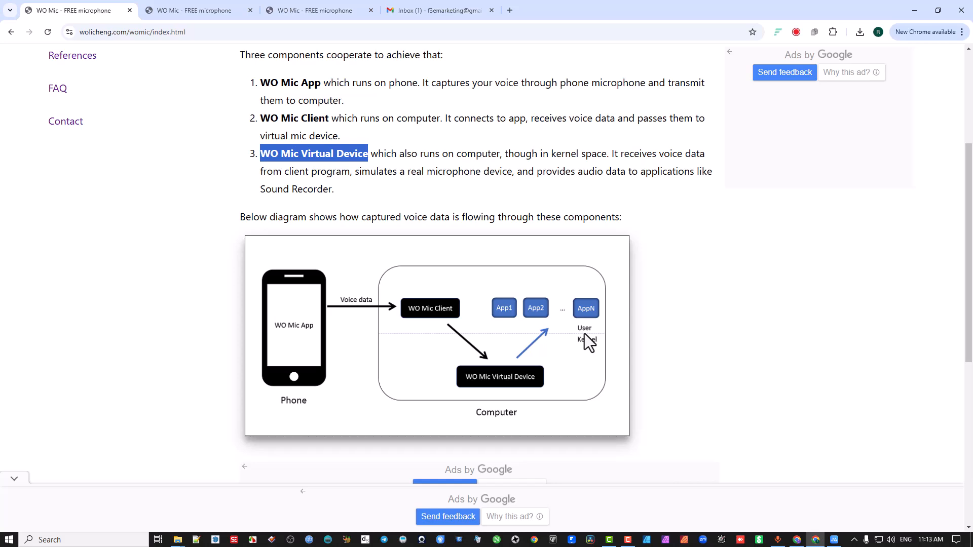
- Highlight WO Mic's easy configuration, auto reconnection after reboot and Wi-Fi connection method
scroll("down", 3)
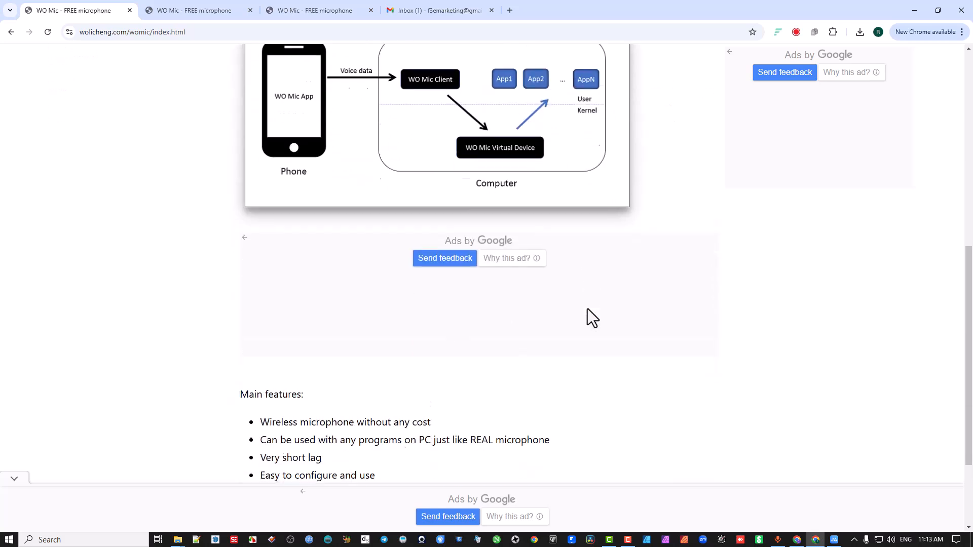
scroll("down", 3)
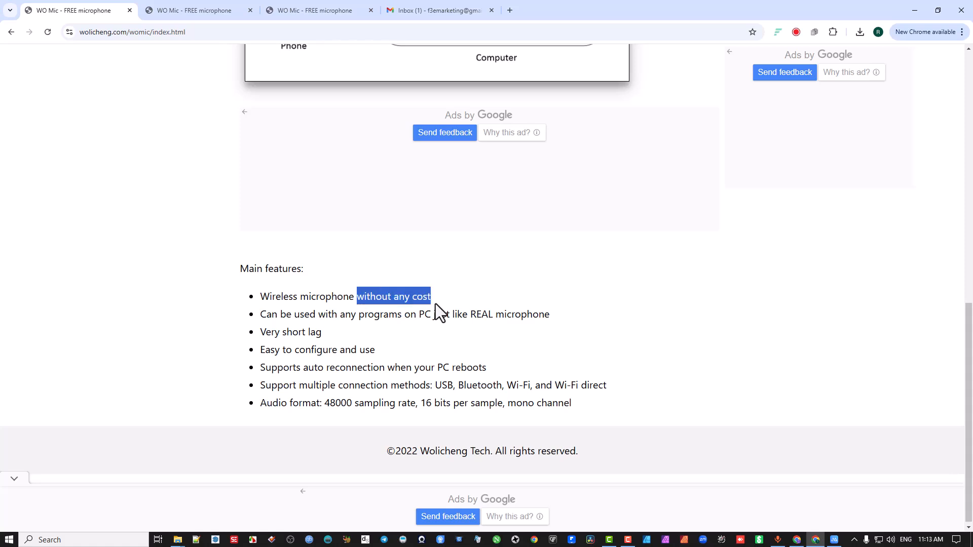
mouse_move(475, 317)
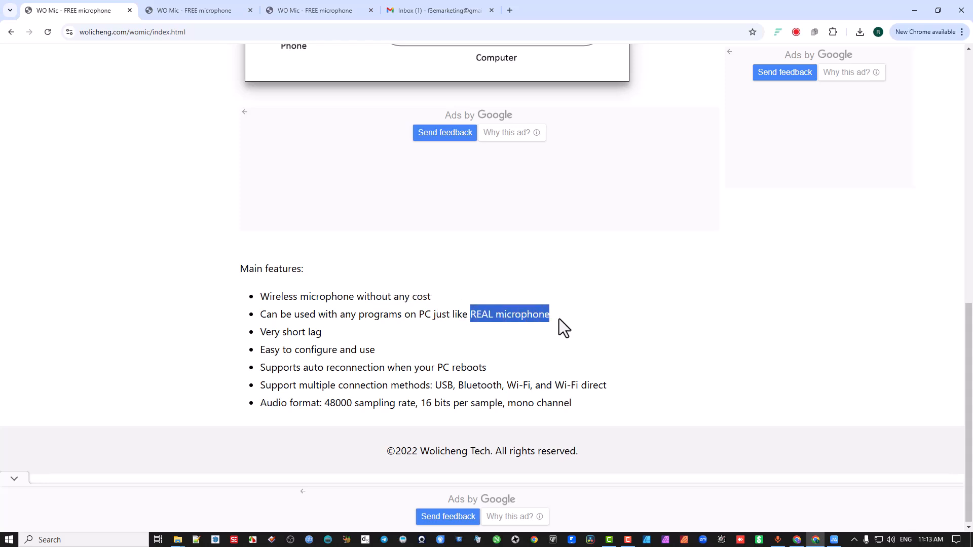
mouse_move(260, 335)
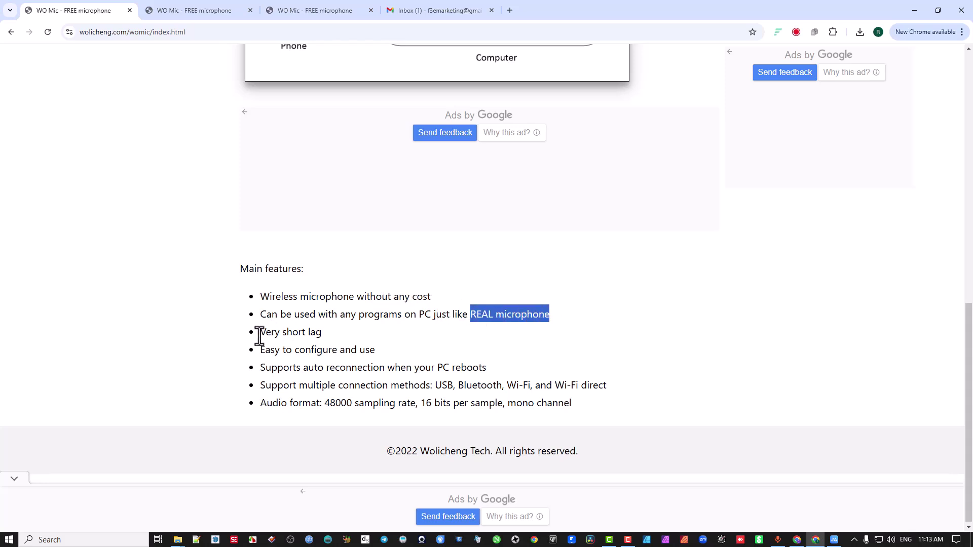
double_click(291, 331)
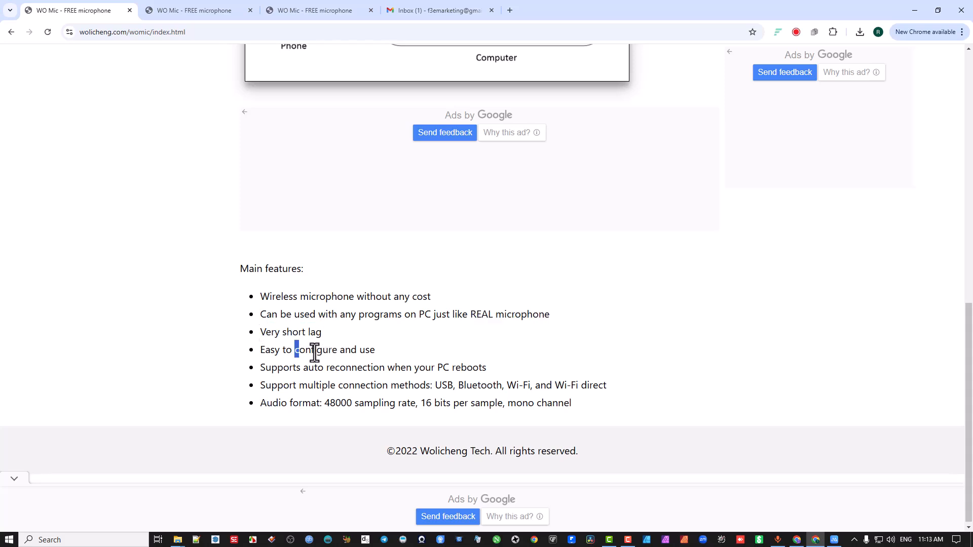
double_click(315, 349)
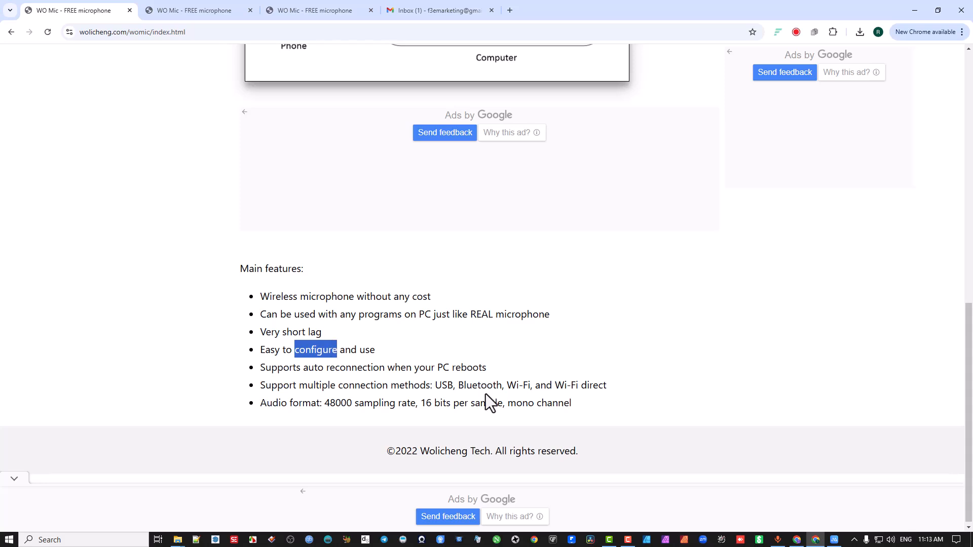
double_click(462, 366)
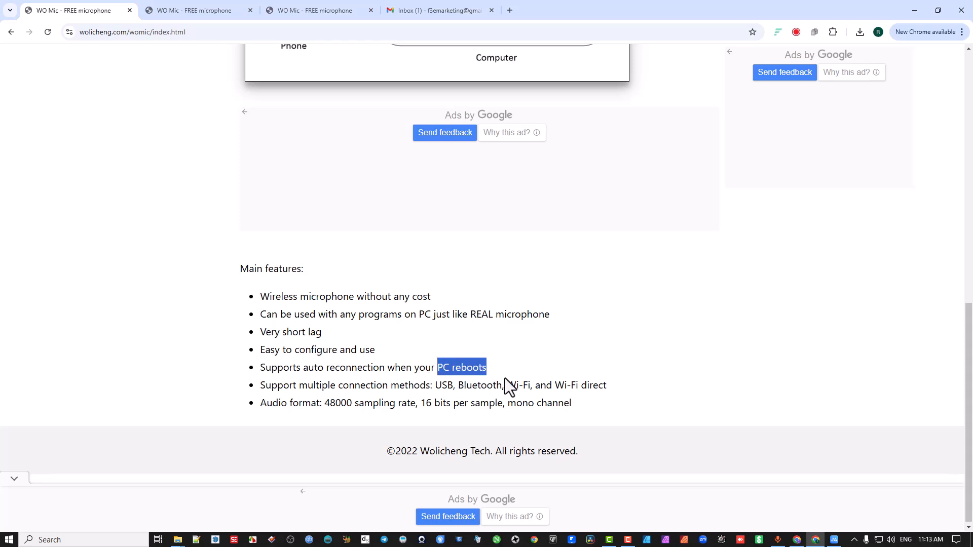
mouse_move(508, 385)
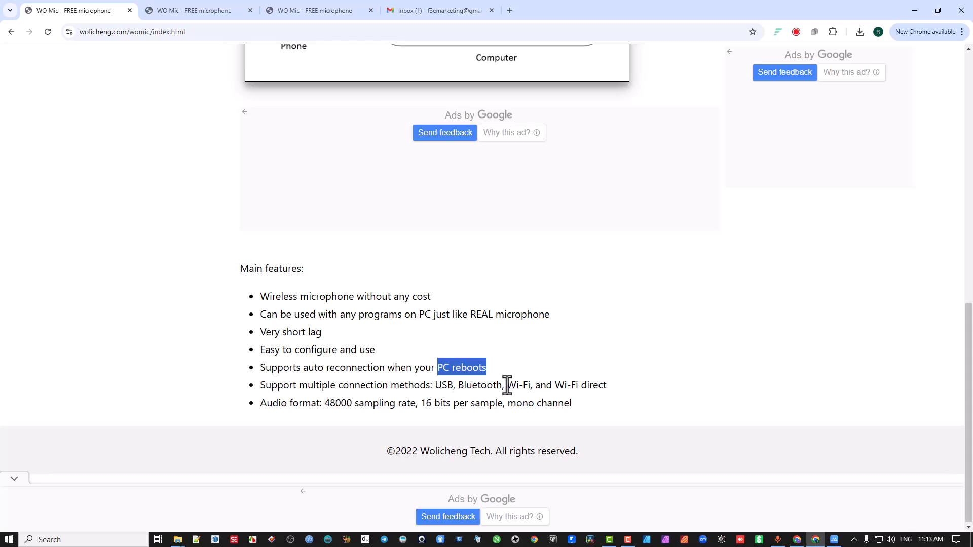
double_click(517, 385)
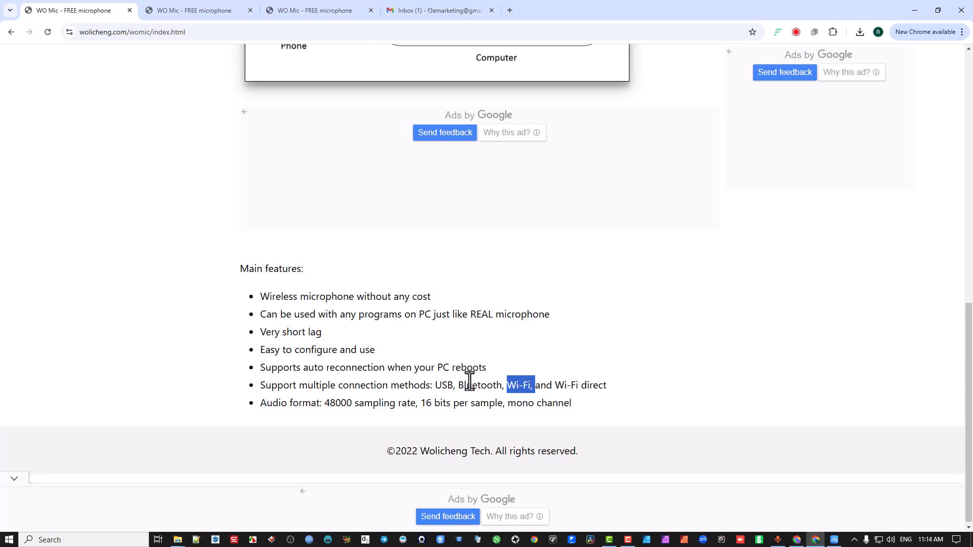
mouse_move(282, 407)
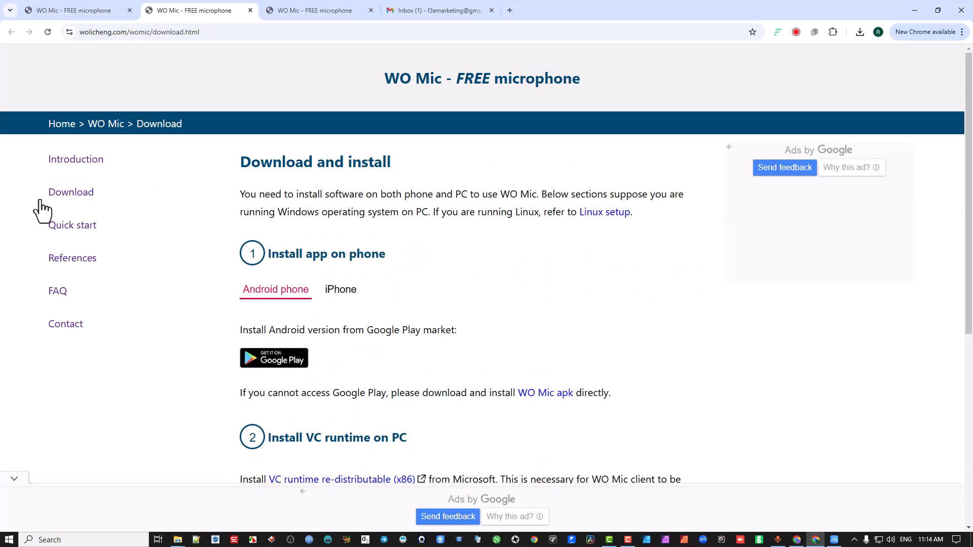
mouse_move(407, 262)
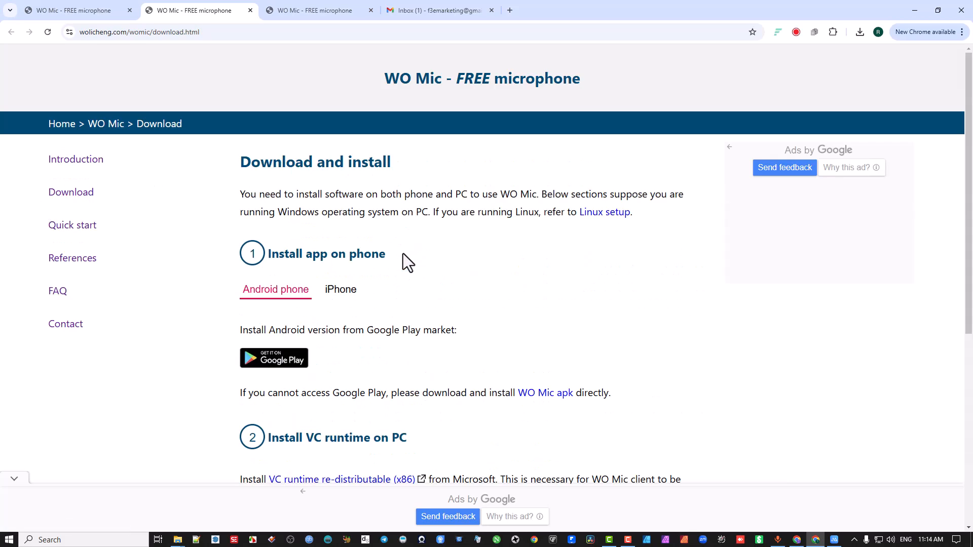
mouse_move(605, 211)
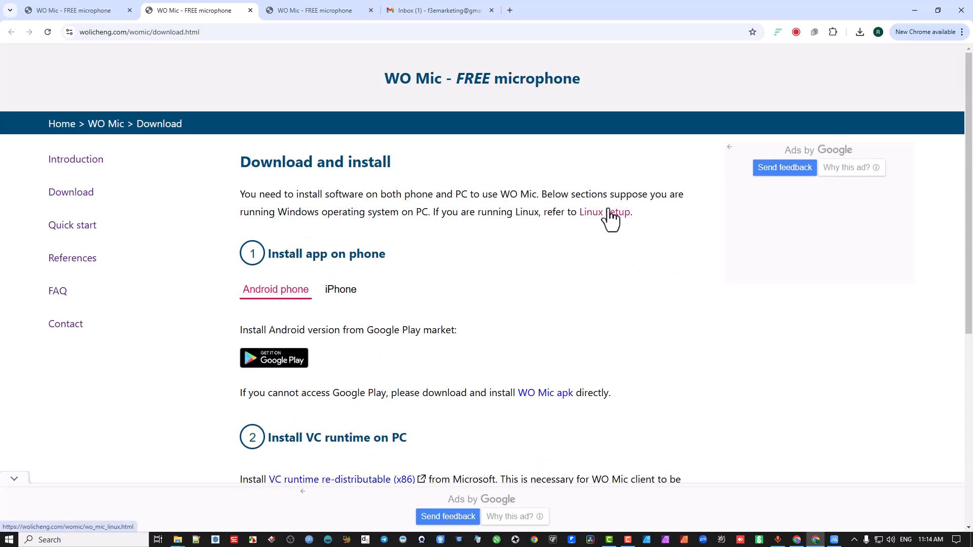
mouse_move(283, 292)
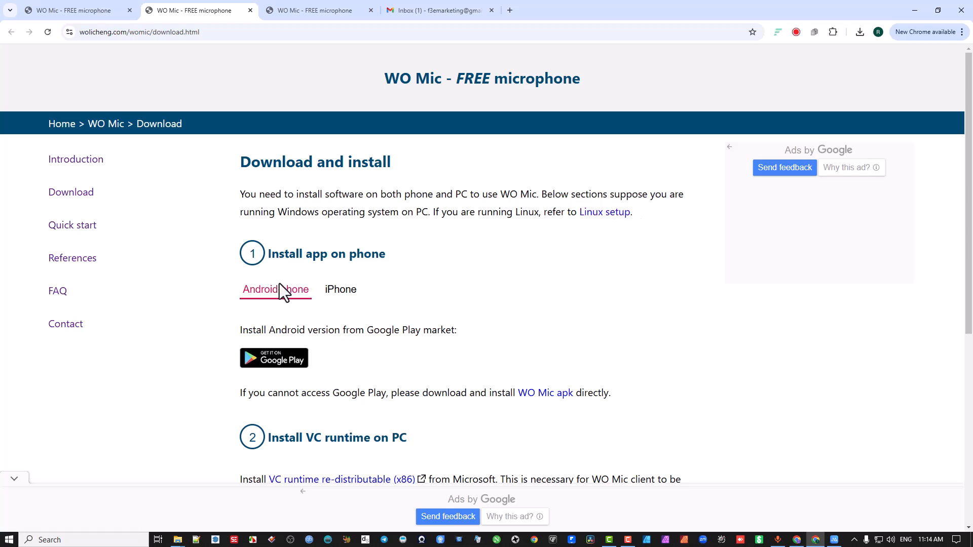
mouse_move(214, 339)
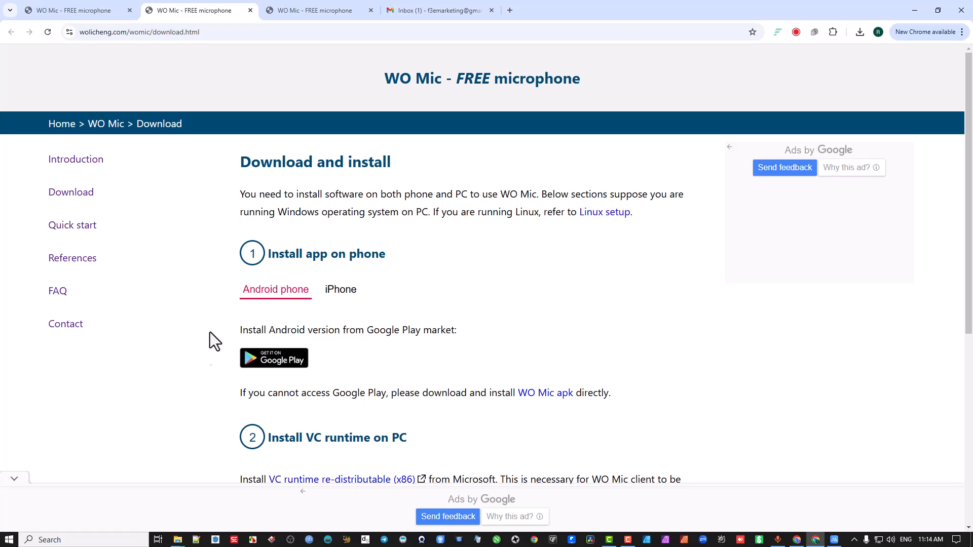
mouse_move(257, 408)
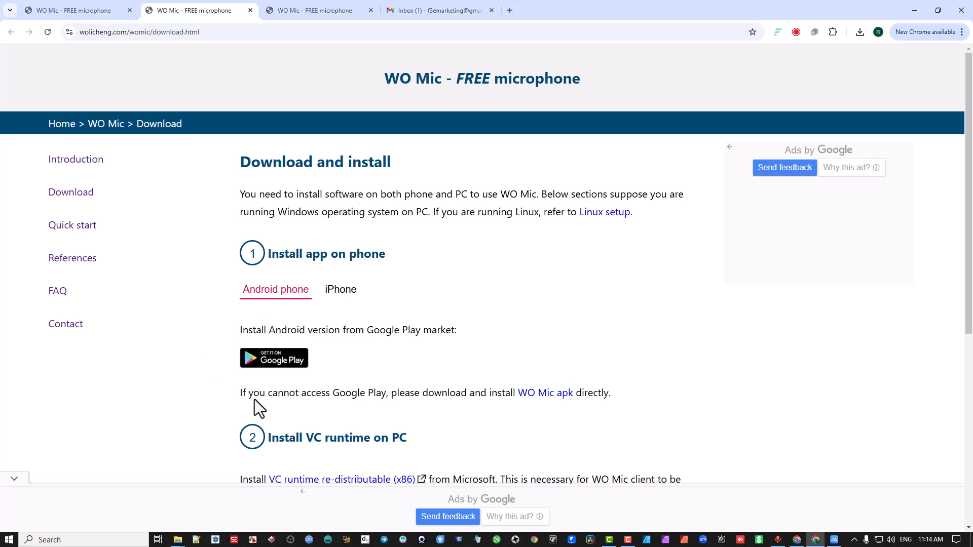
mouse_move(315, 346)
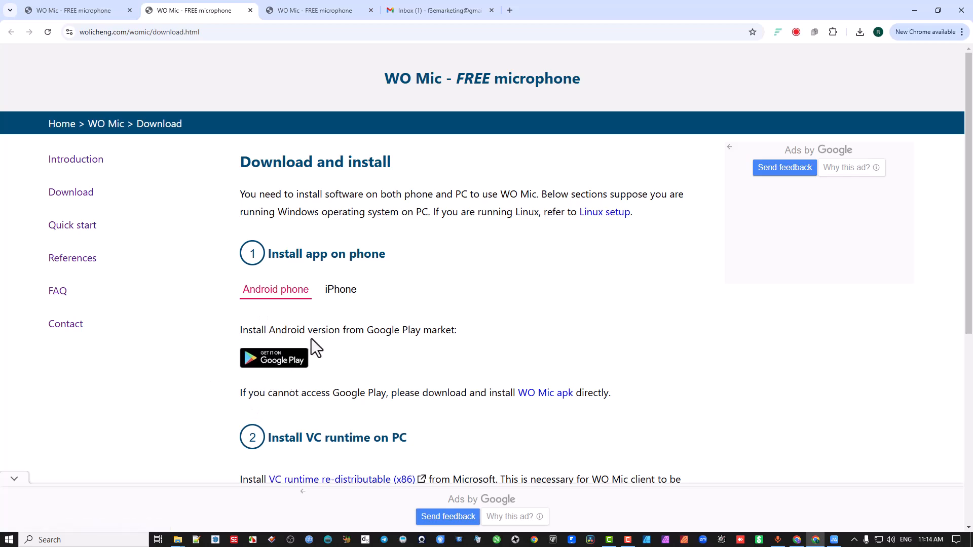
- Scroll to section 3 and the Windows installer table (client 5.2, driver 2.1.0.0)
scroll("down", 3)
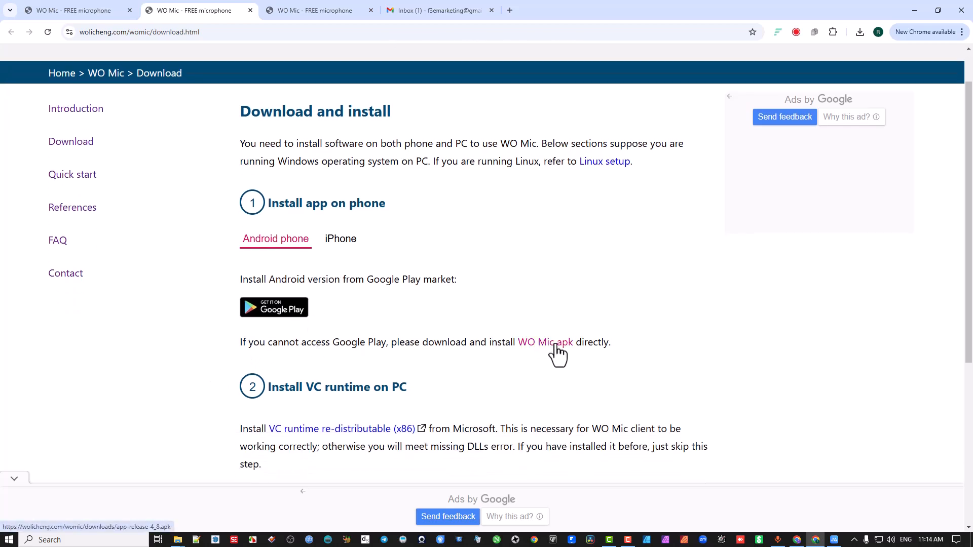
mouse_move(551, 354)
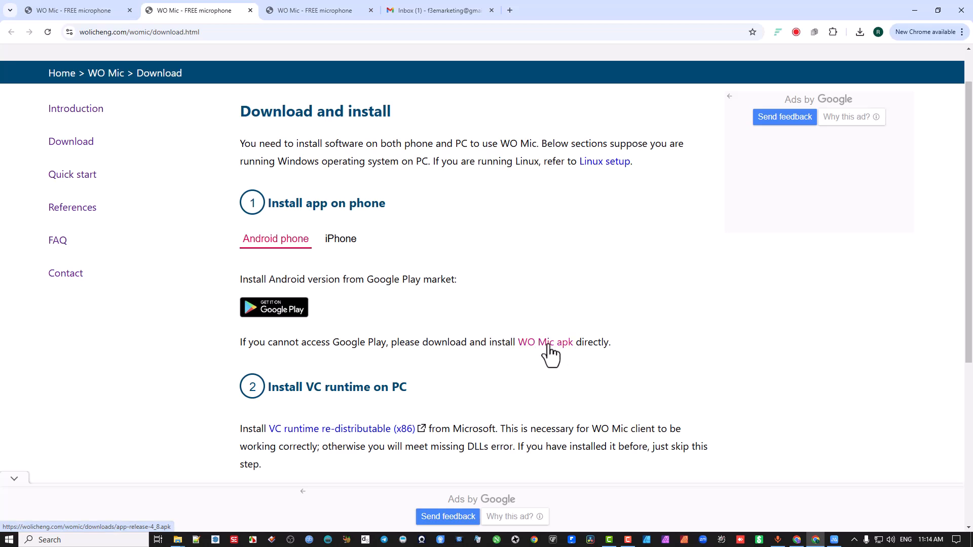
mouse_move(336, 344)
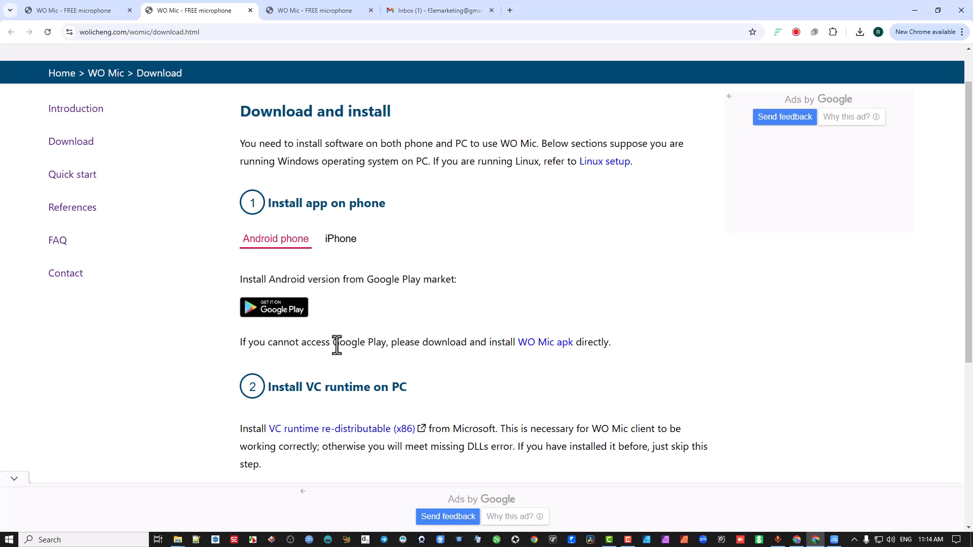
scroll("down", 3)
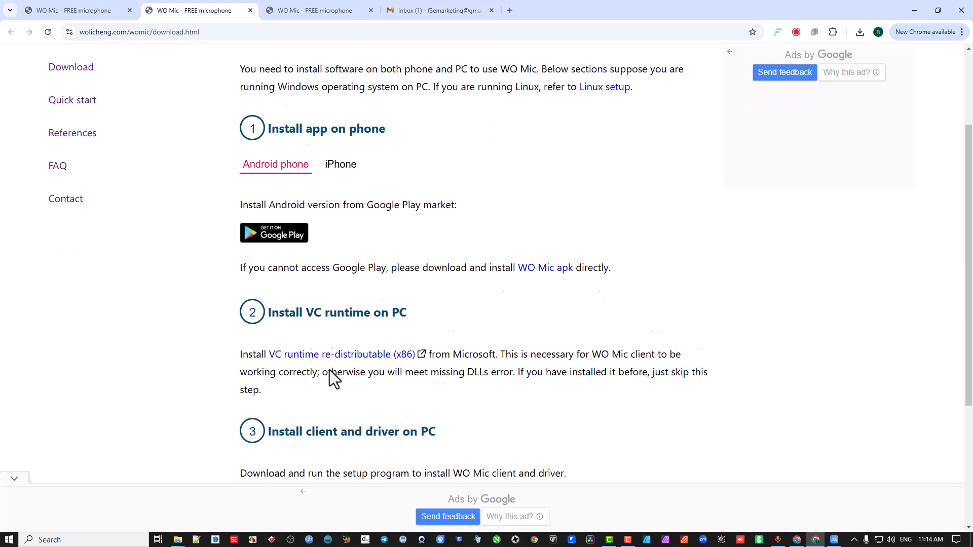
scroll("down", 3)
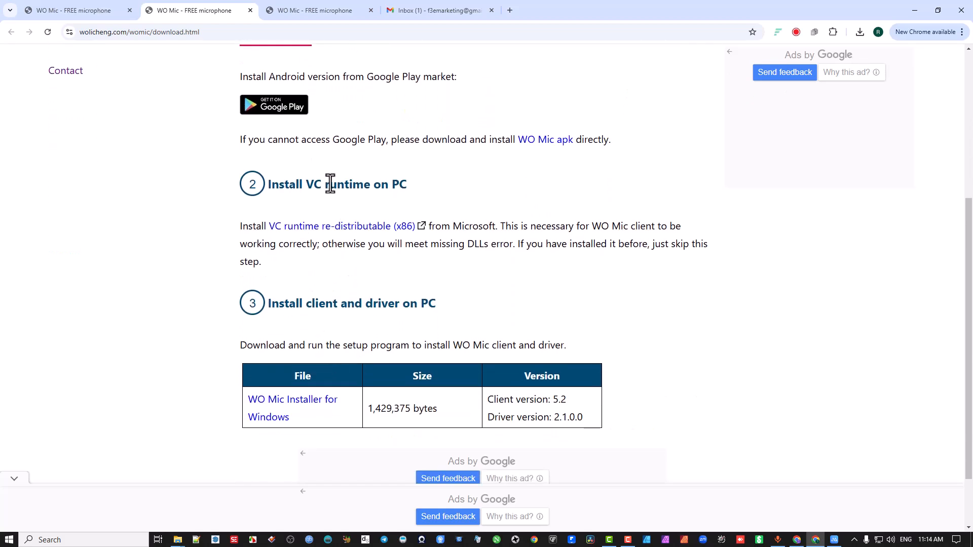
mouse_move(341, 226)
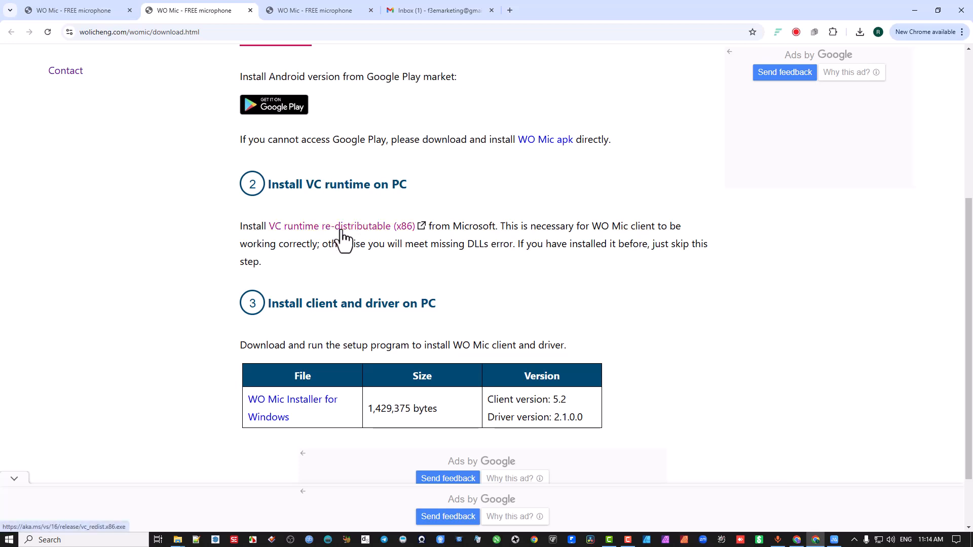
mouse_move(342, 236)
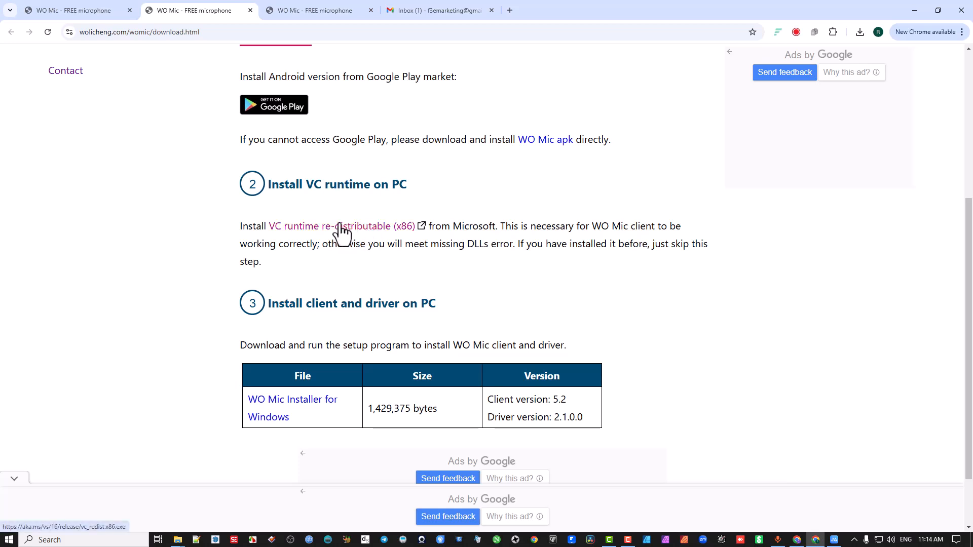
scroll("down", 3)
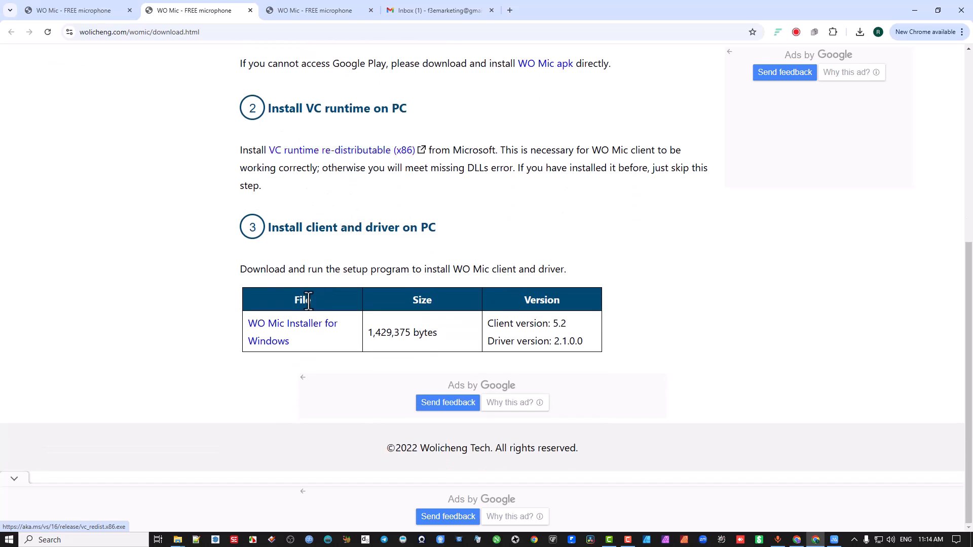
mouse_move(301, 326)
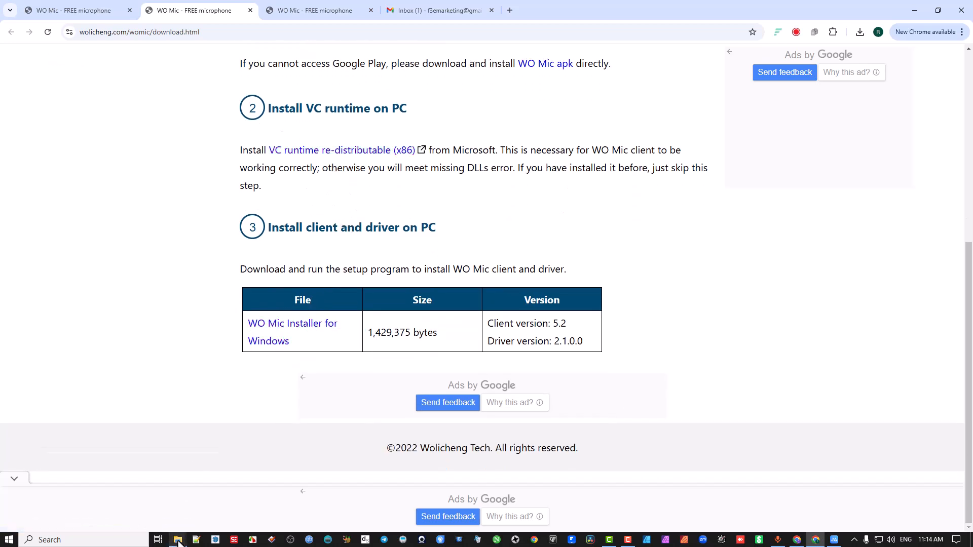
scroll("up", 3)
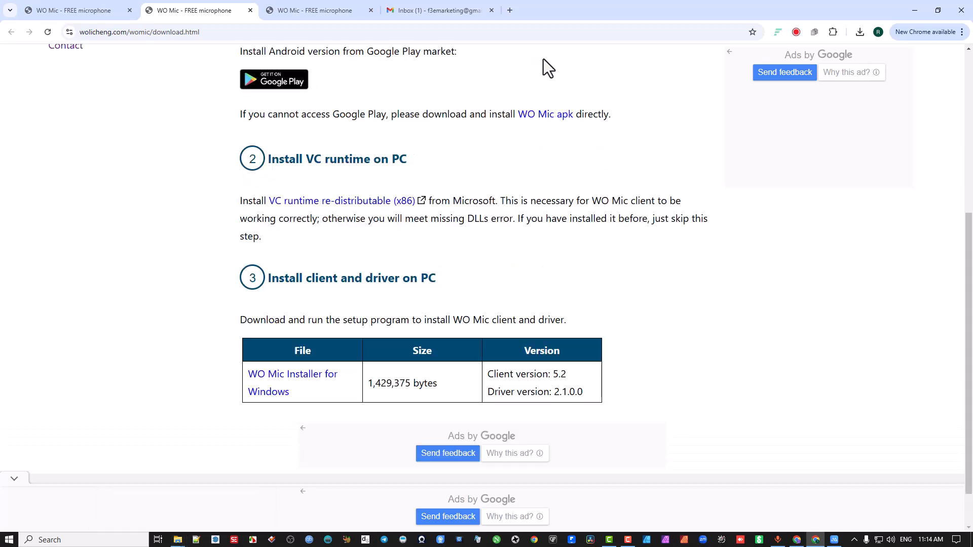
mouse_move(293, 383)
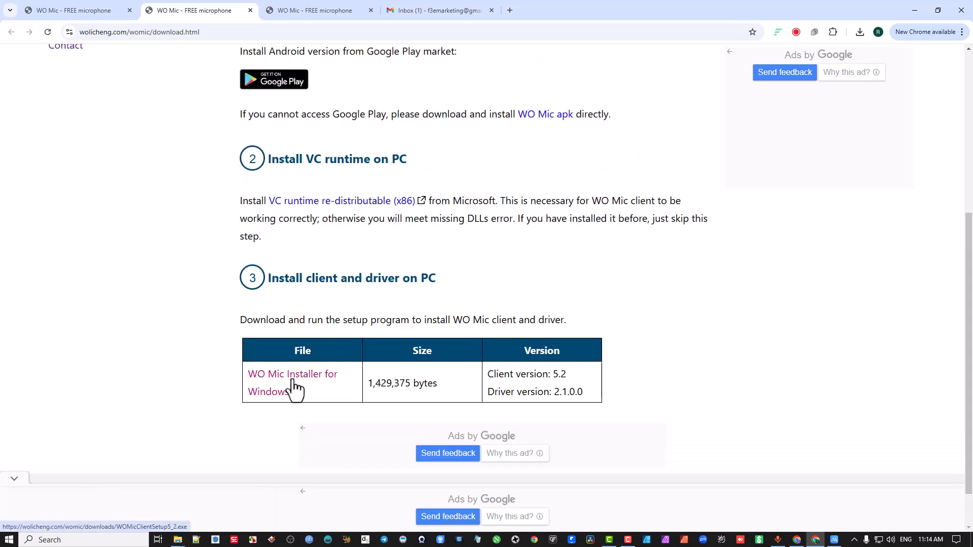
mouse_move(176, 539)
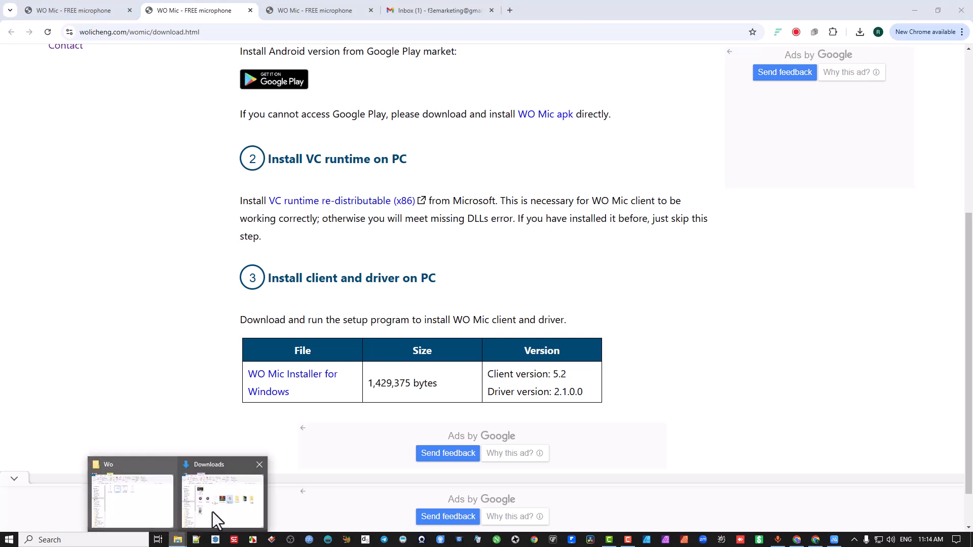
- Select the WO Mic apk and WOMicClientSetup5_2.exe in Downloads, then show the mirrored phone
left_click(222, 497)
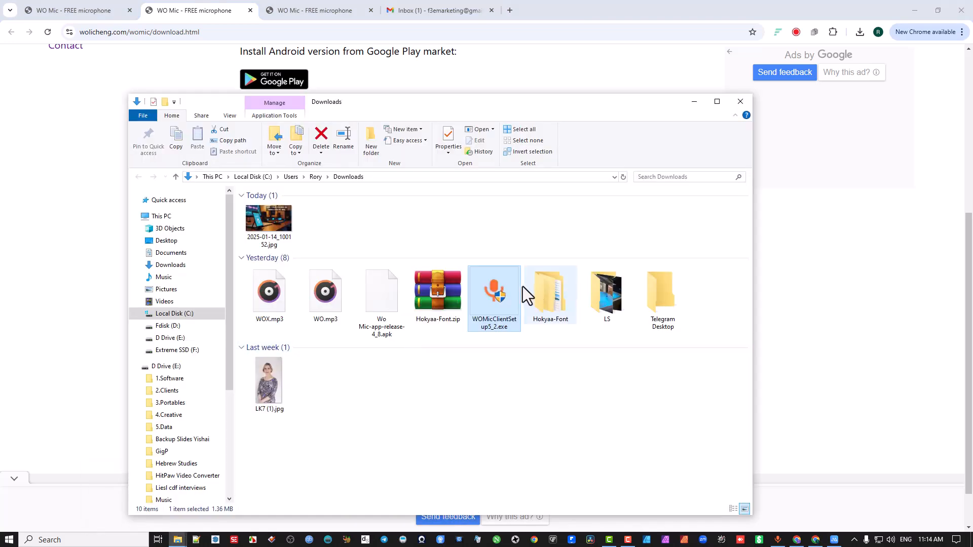
left_click(382, 295)
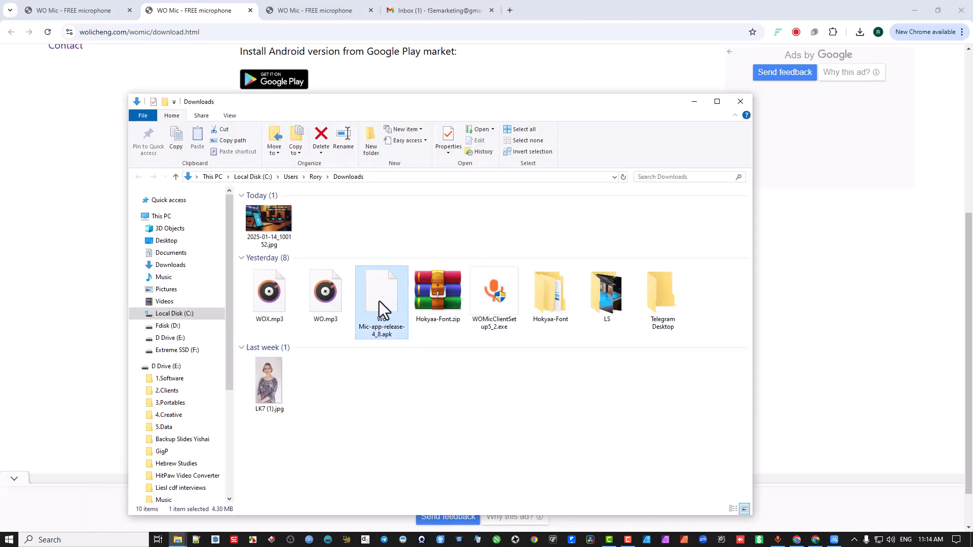
mouse_move(382, 304)
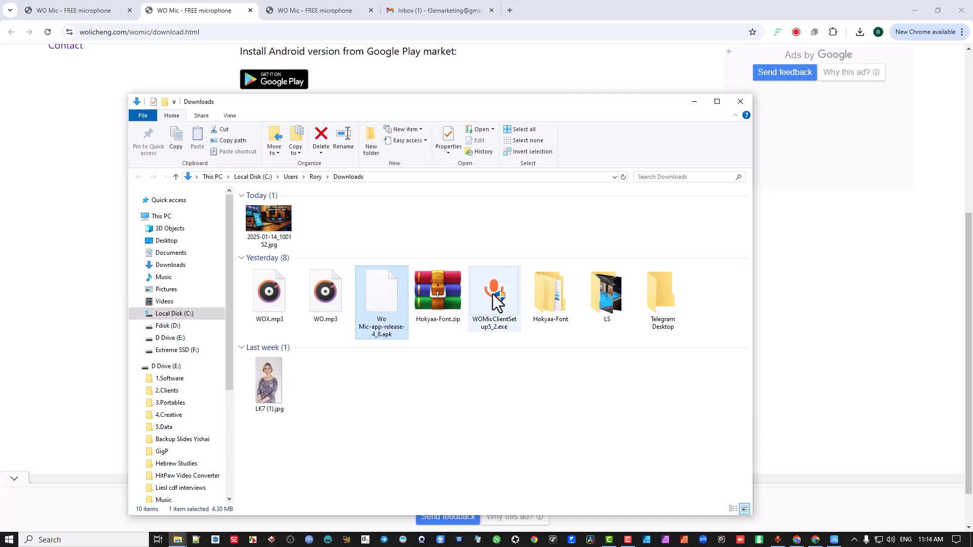
left_click(494, 298)
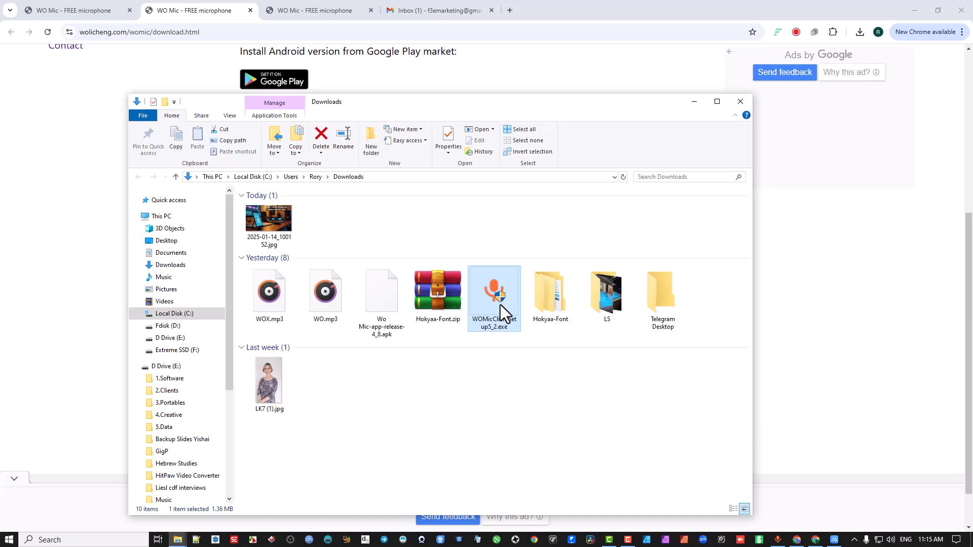
mouse_move(535, 259)
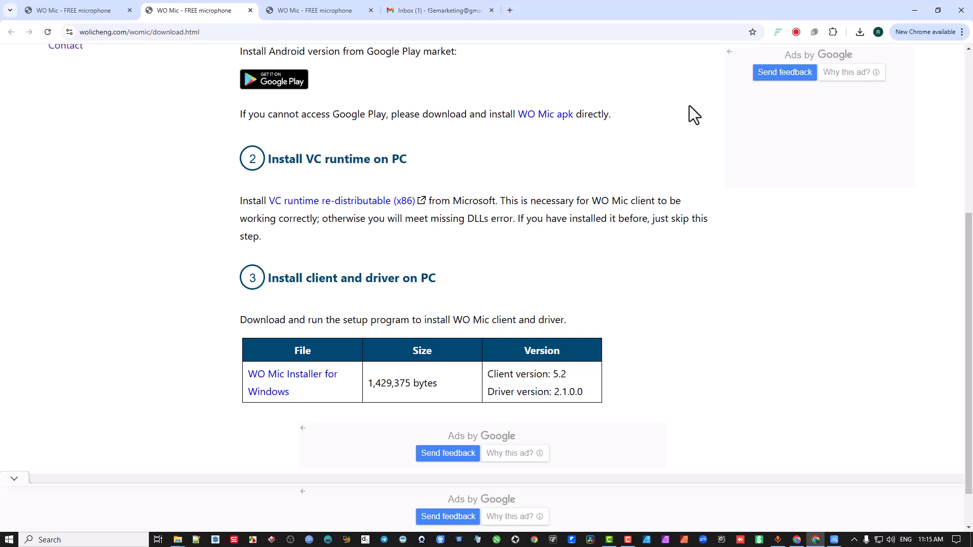
mouse_move(475, 491)
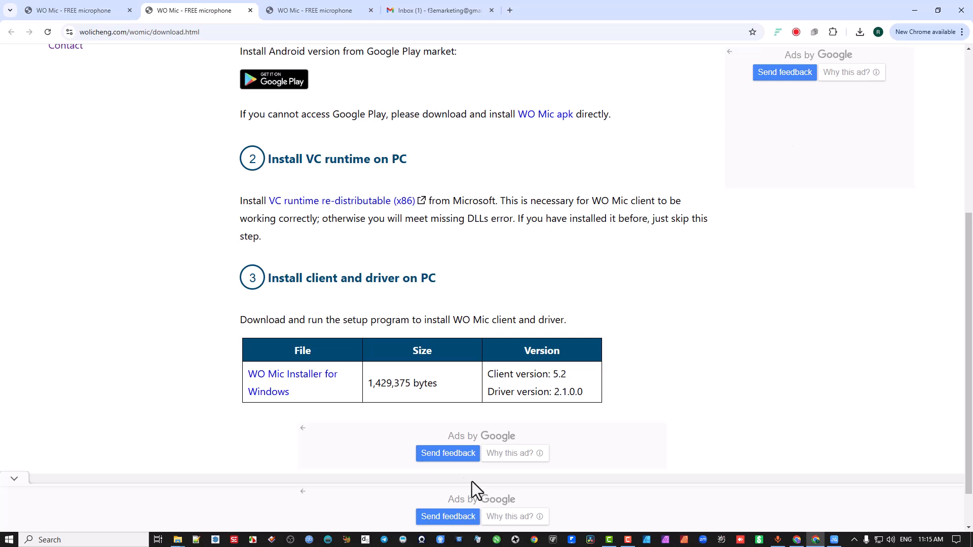
left_click(834, 539)
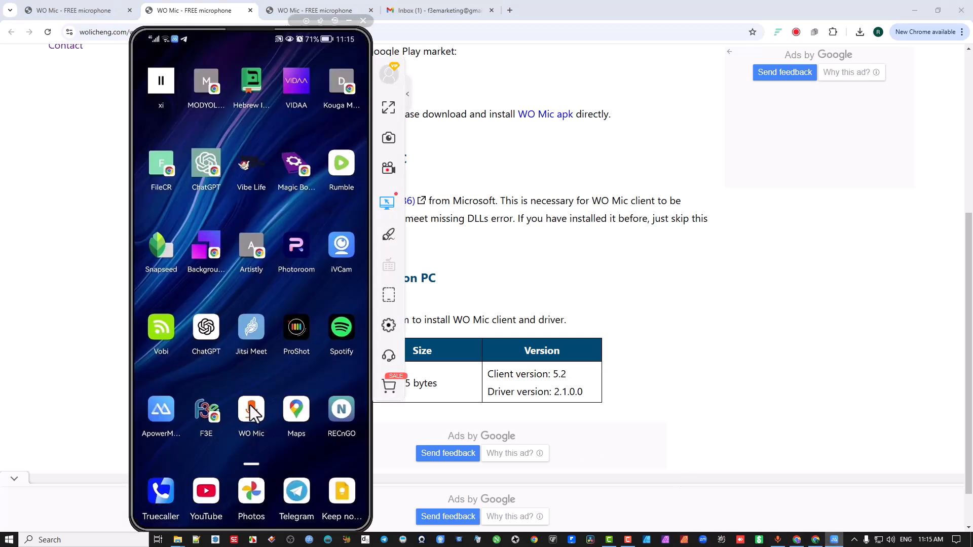
mouse_move(254, 415)
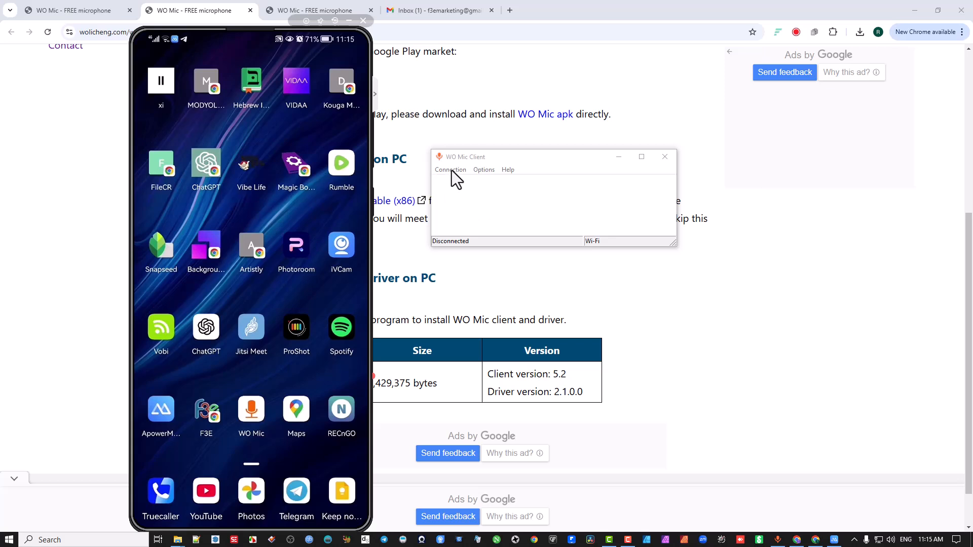
mouse_move(293, 452)
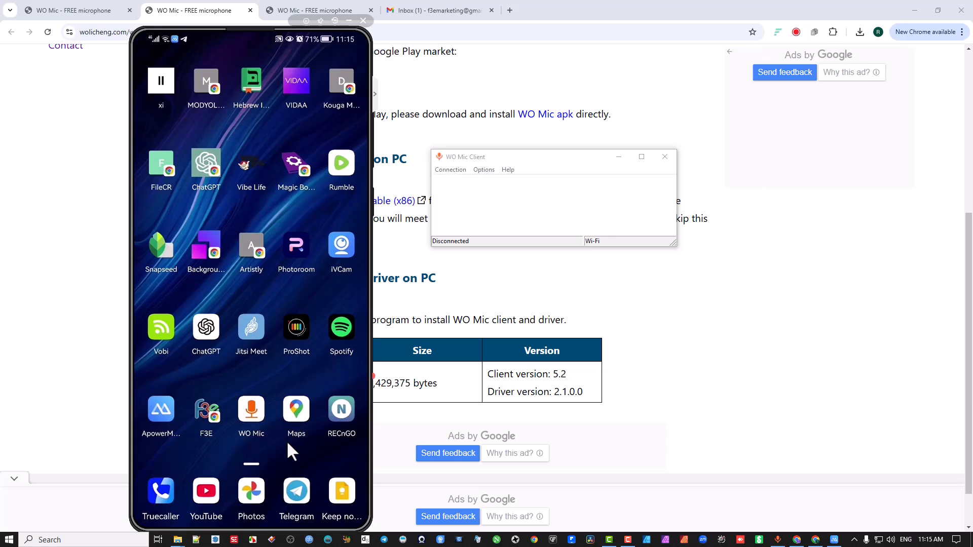
mouse_move(252, 412)
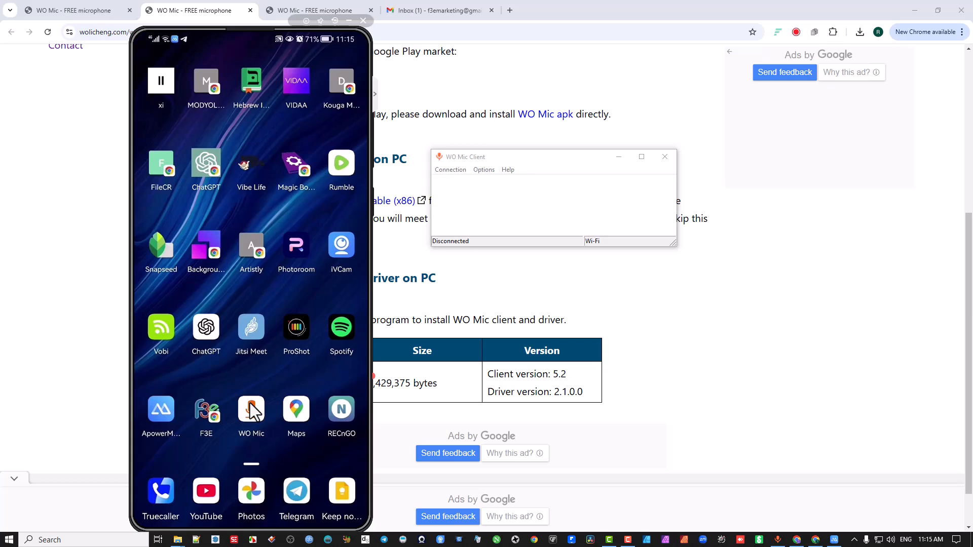
- Browse the client's Connection and Options menus, then open the phone app's Settings
left_click(450, 169)
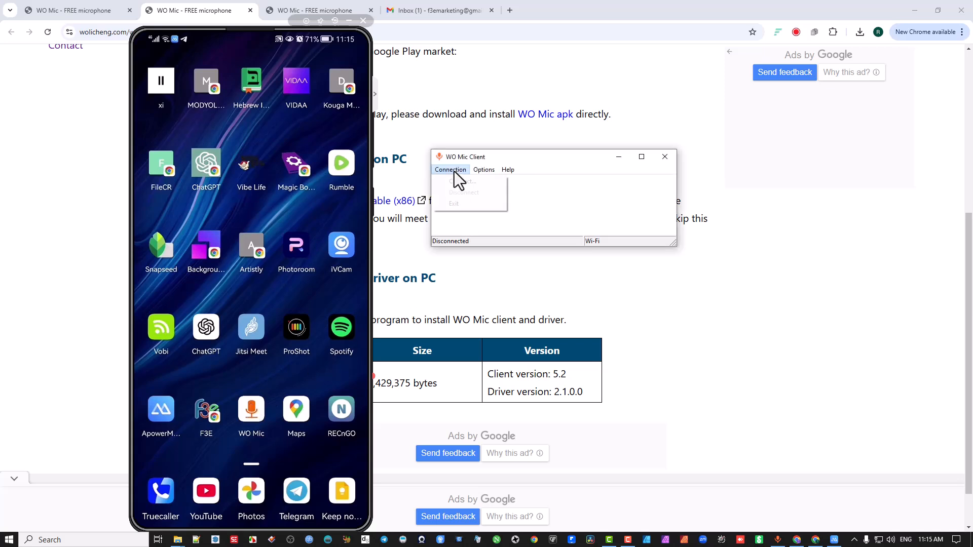
left_click(484, 169)
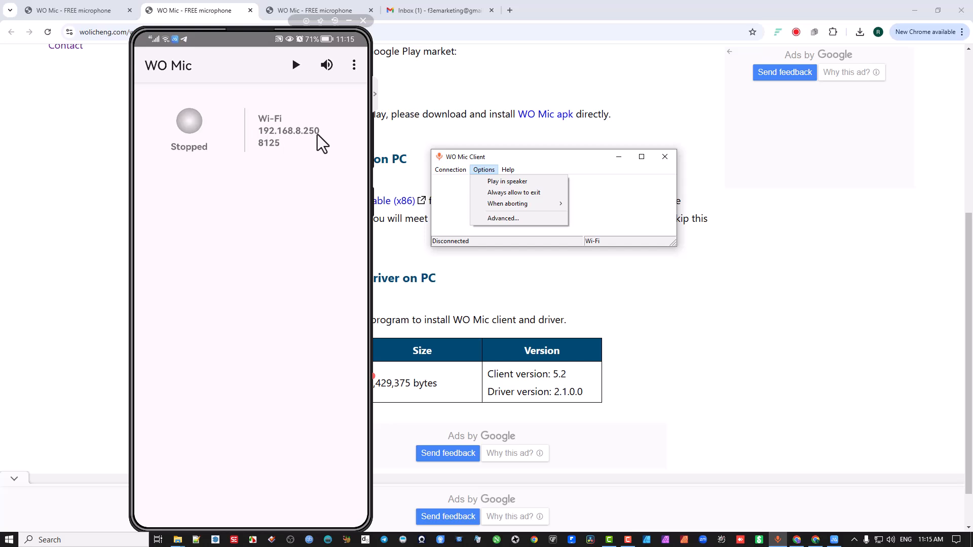
mouse_move(261, 151)
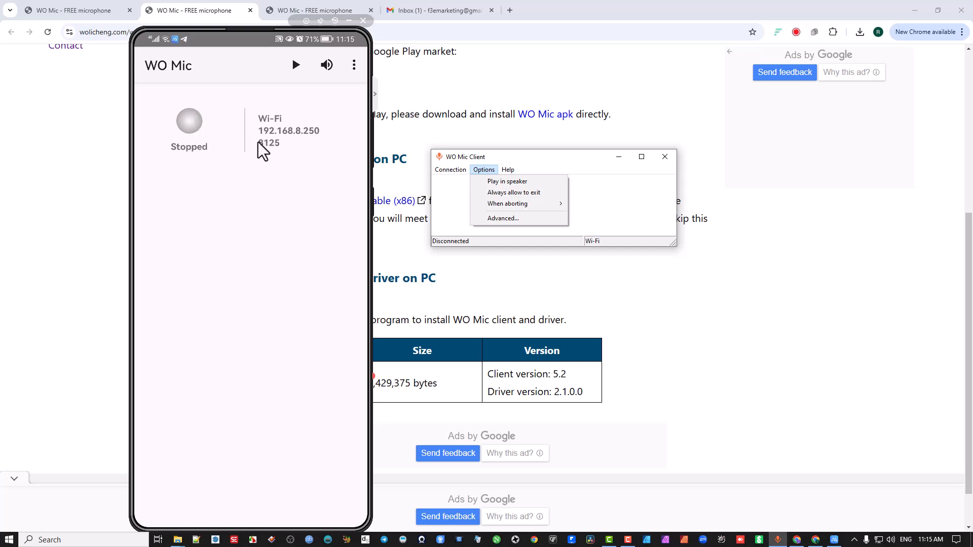
mouse_move(279, 152)
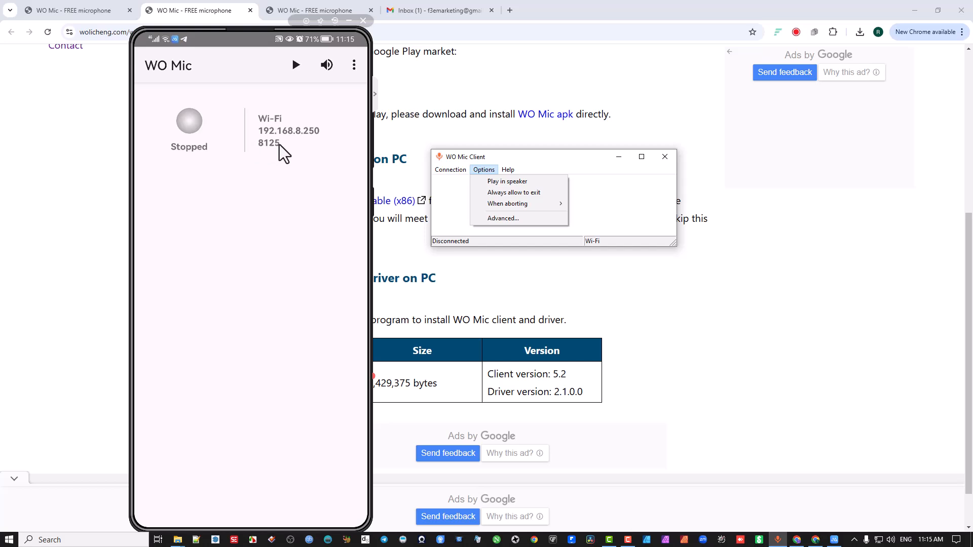
mouse_move(355, 65)
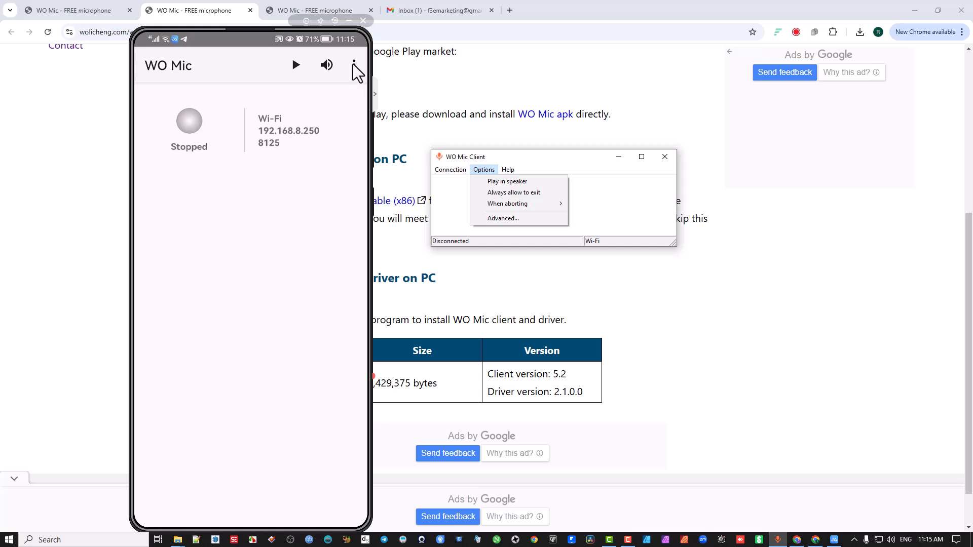
left_click(354, 64)
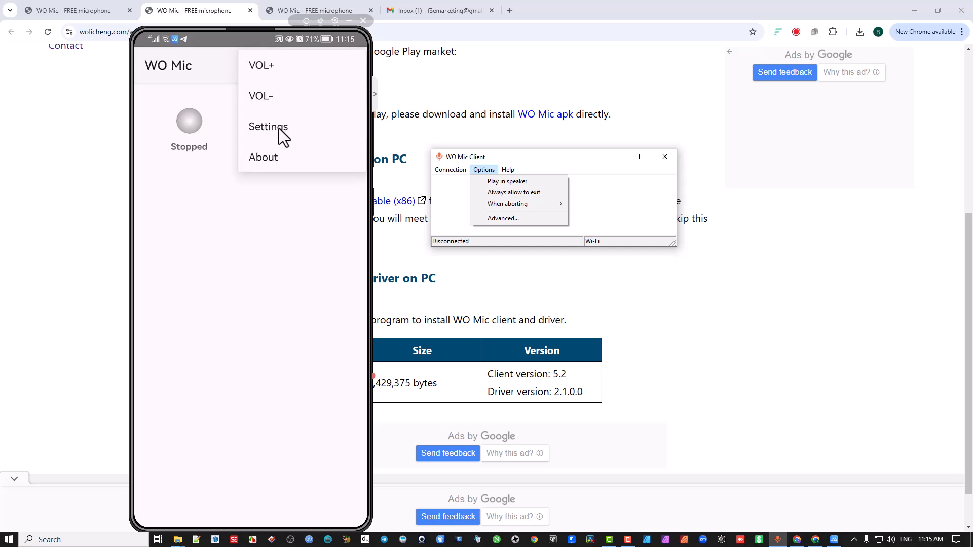
left_click(268, 127)
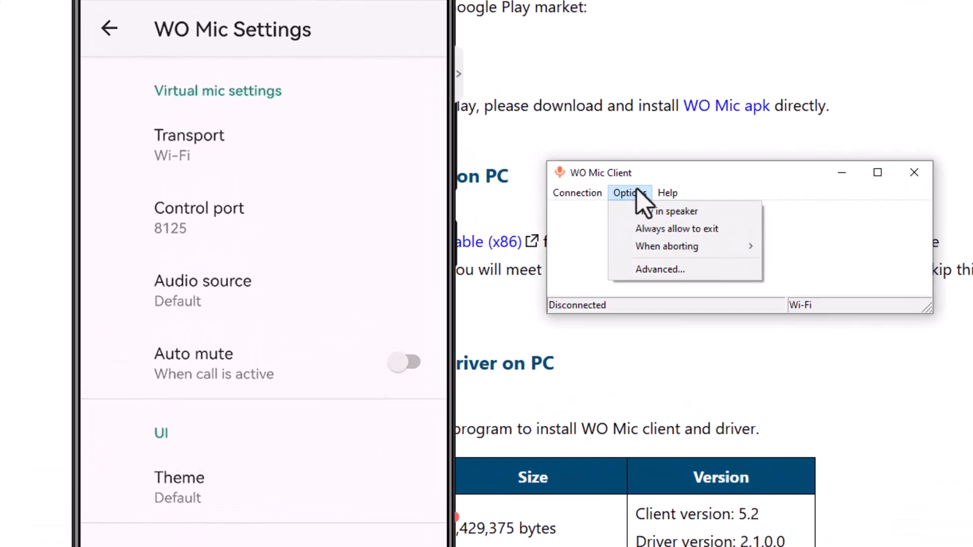
- Review advanced options (control port 8125, media port 30000, buffer size) and confirm unchanged
left_click(660, 269)
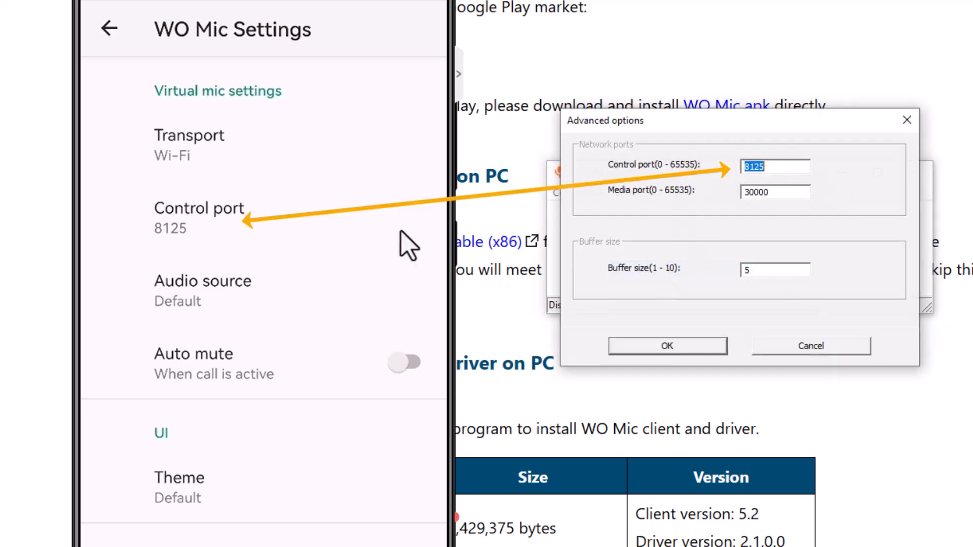
mouse_move(751, 192)
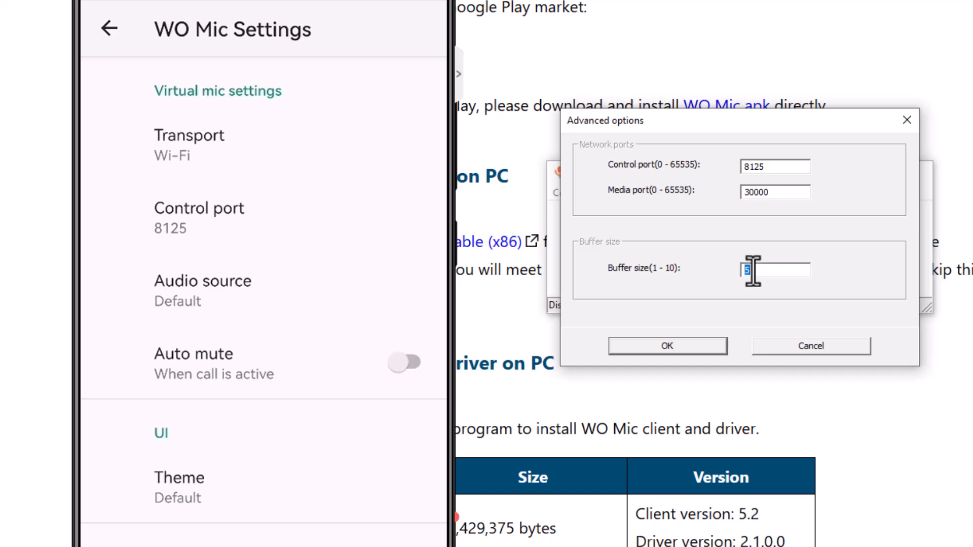
mouse_move(669, 292)
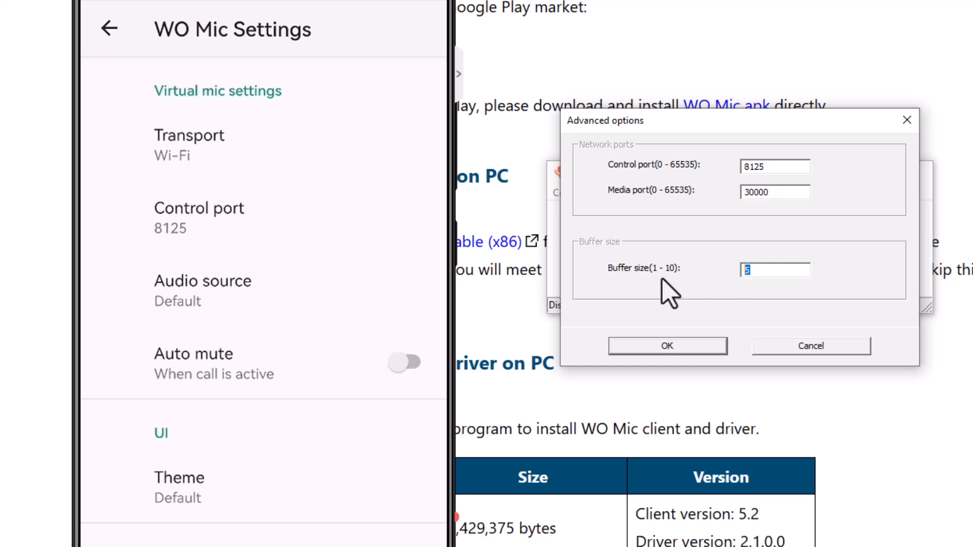
mouse_move(693, 375)
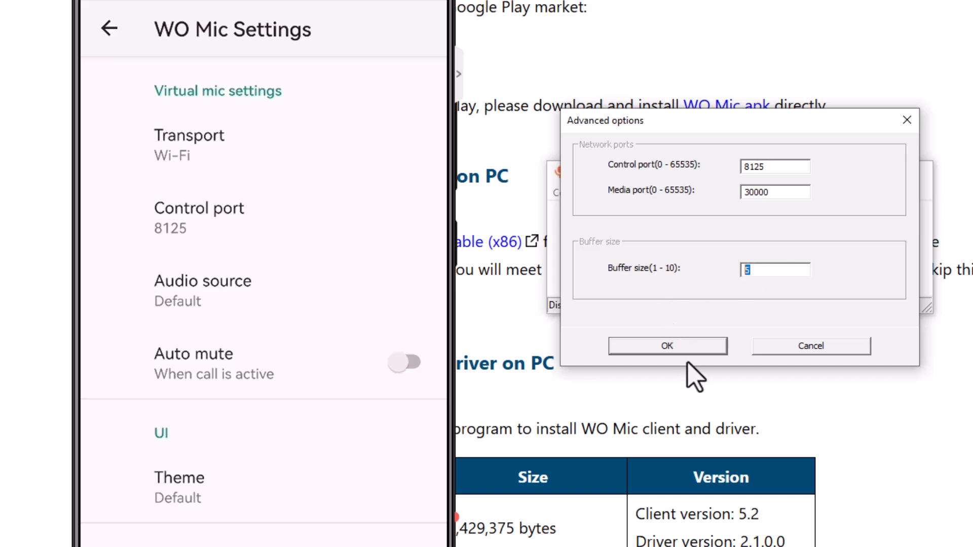
left_click(666, 346)
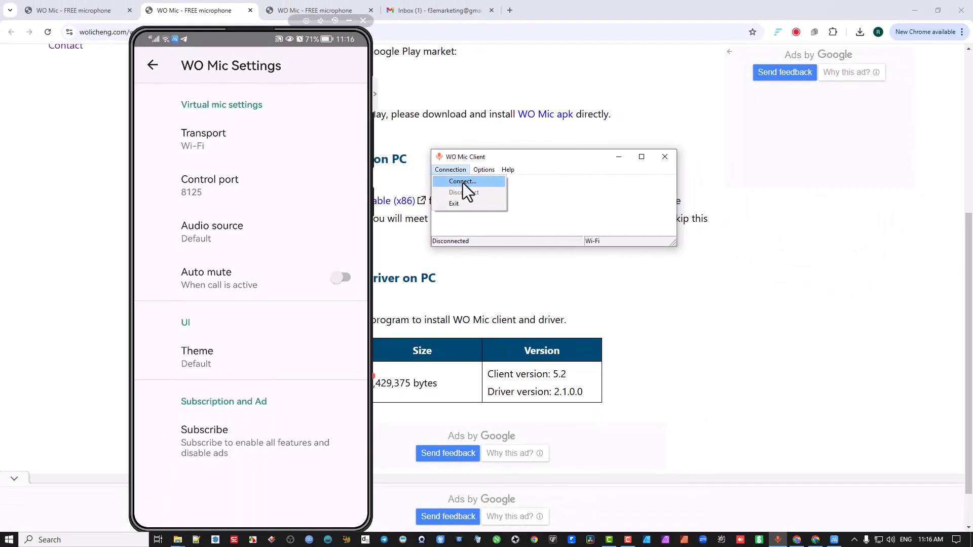
- Start the phone's mic server and connect the client over Wi-Fi to 192.168.8.250
left_click(461, 181)
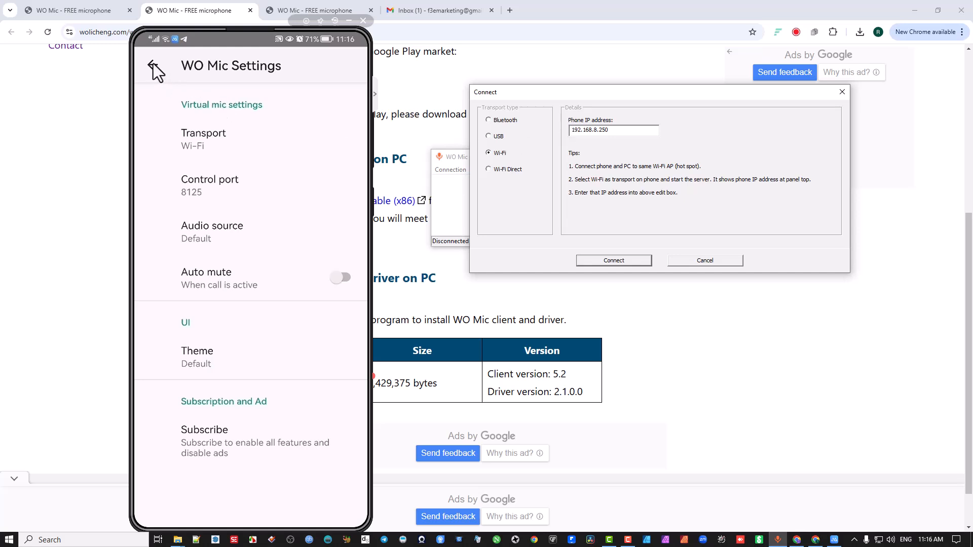
left_click(155, 66)
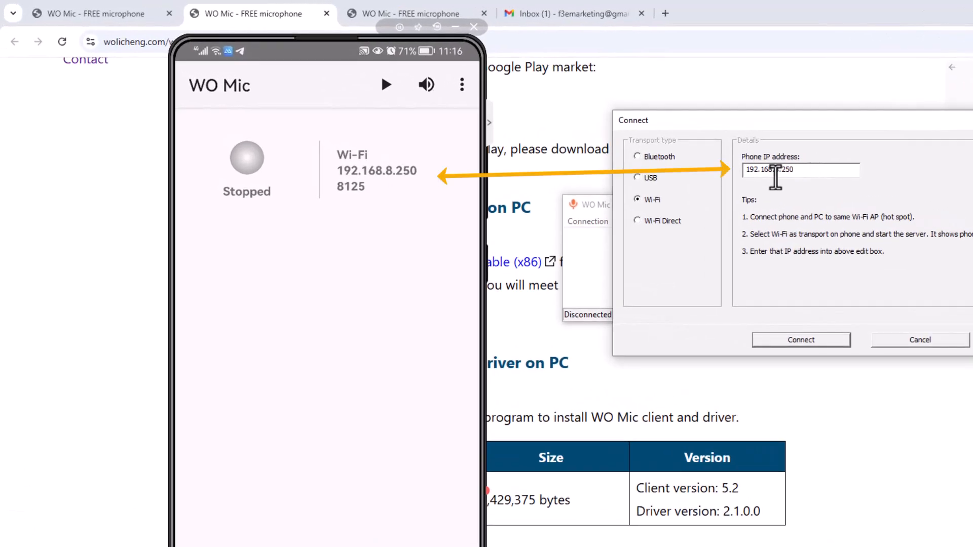
mouse_move(384, 99)
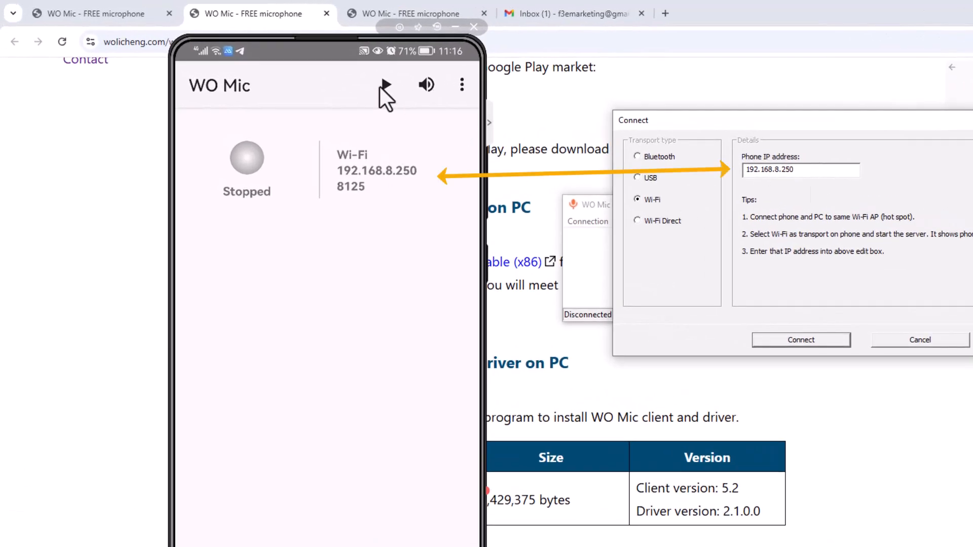
mouse_move(403, 93)
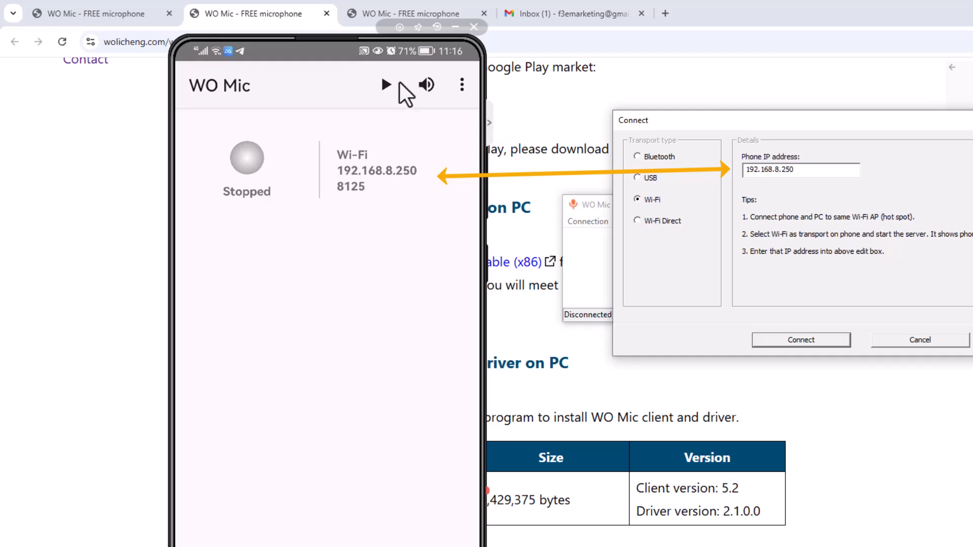
mouse_move(743, 250)
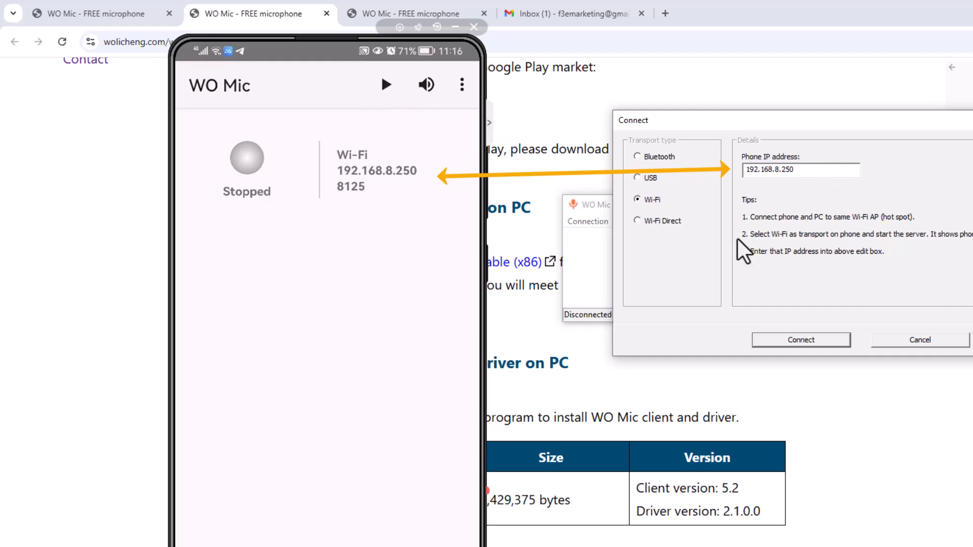
mouse_move(434, 127)
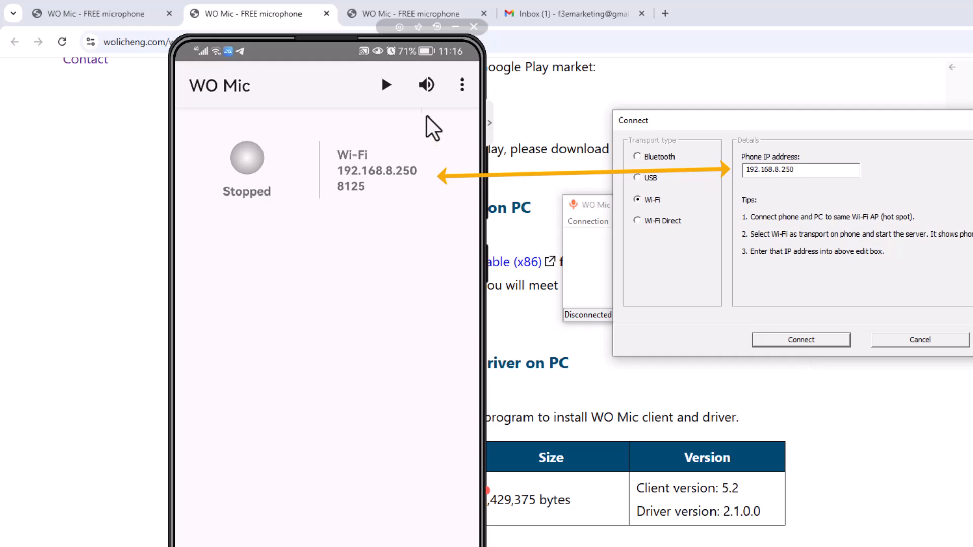
left_click(386, 85)
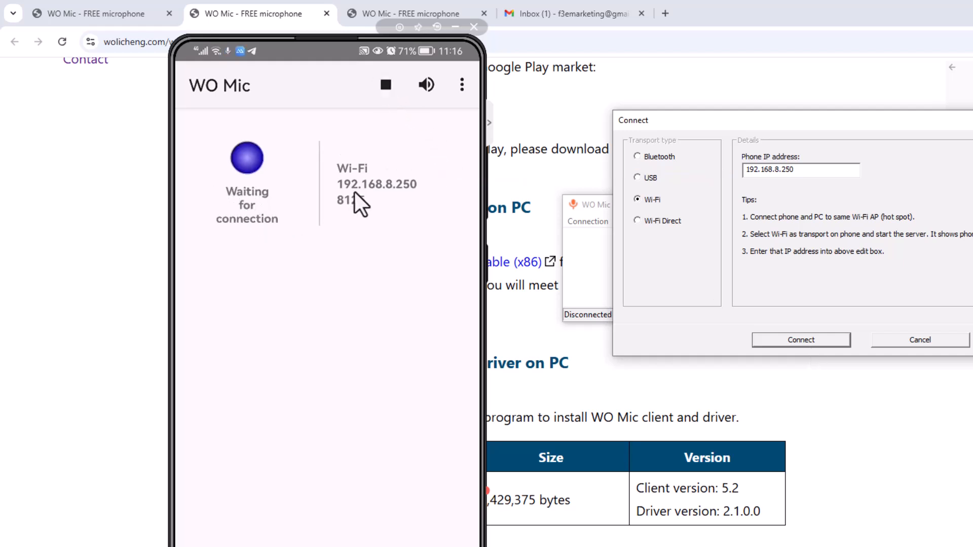
mouse_move(837, 359)
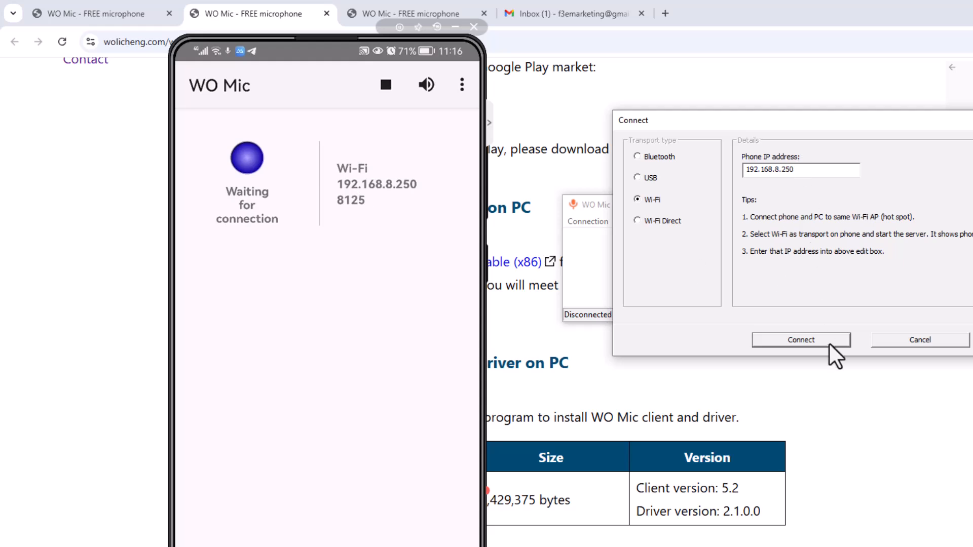
left_click(801, 340)
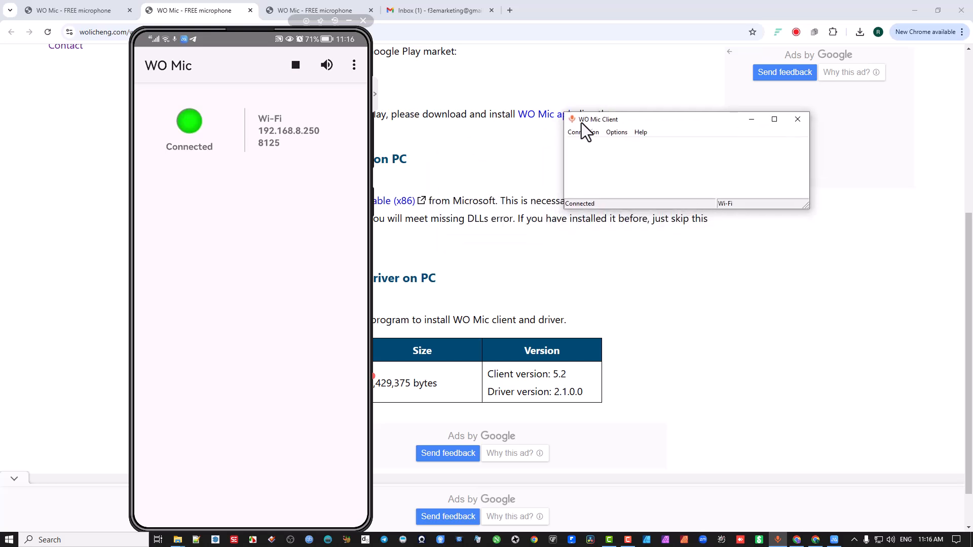
left_click(582, 132)
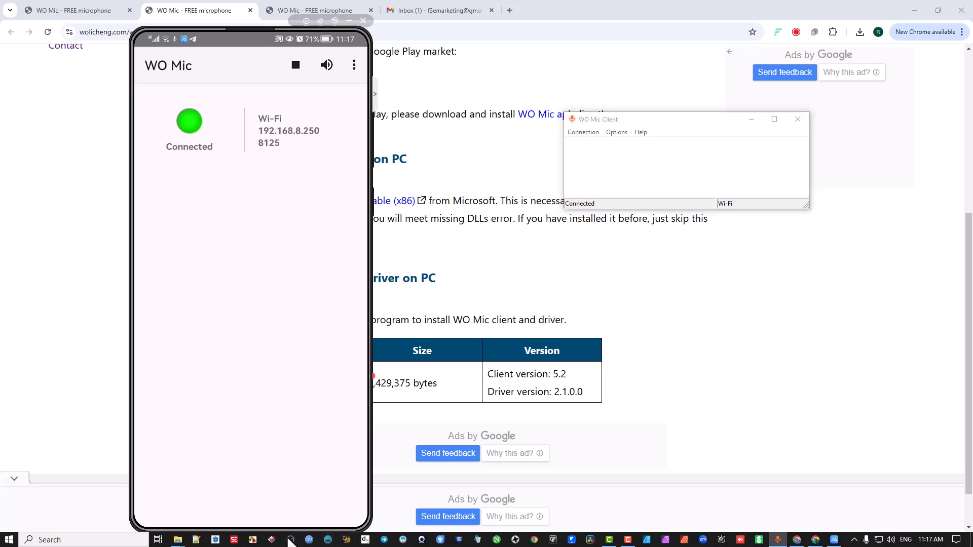
mouse_move(635, 376)
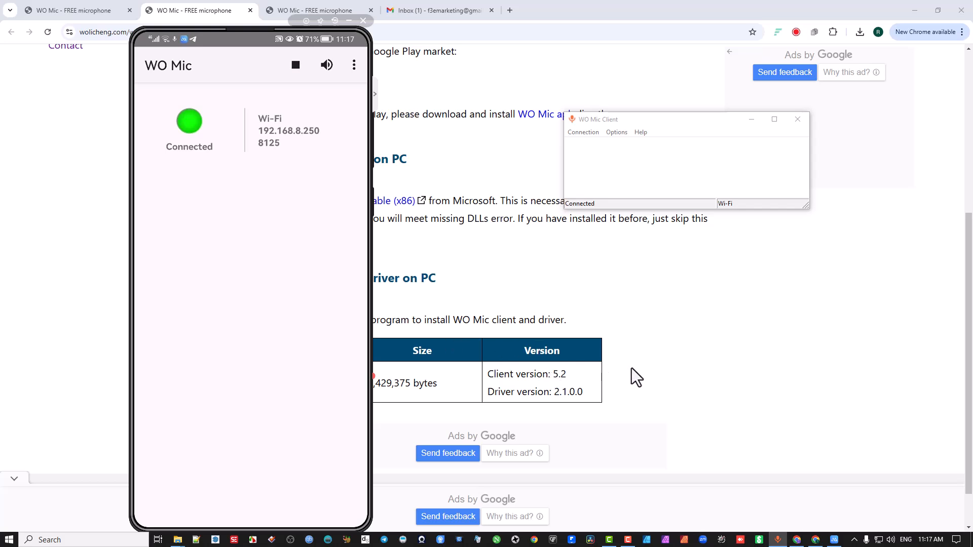
mouse_move(611, 320)
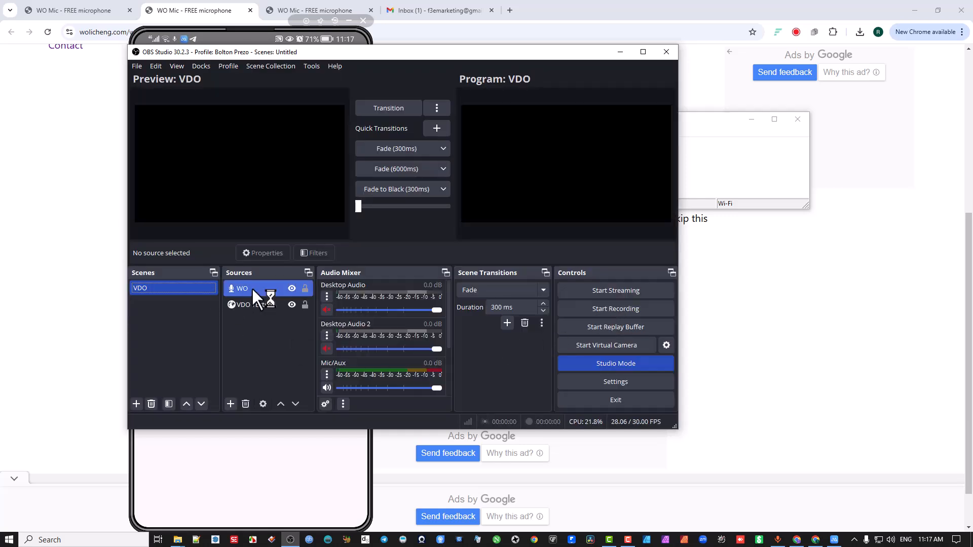
- Check the WO source uses WO Mic Device, add an Audio Input Capture source, then close OBS
left_click(240, 287)
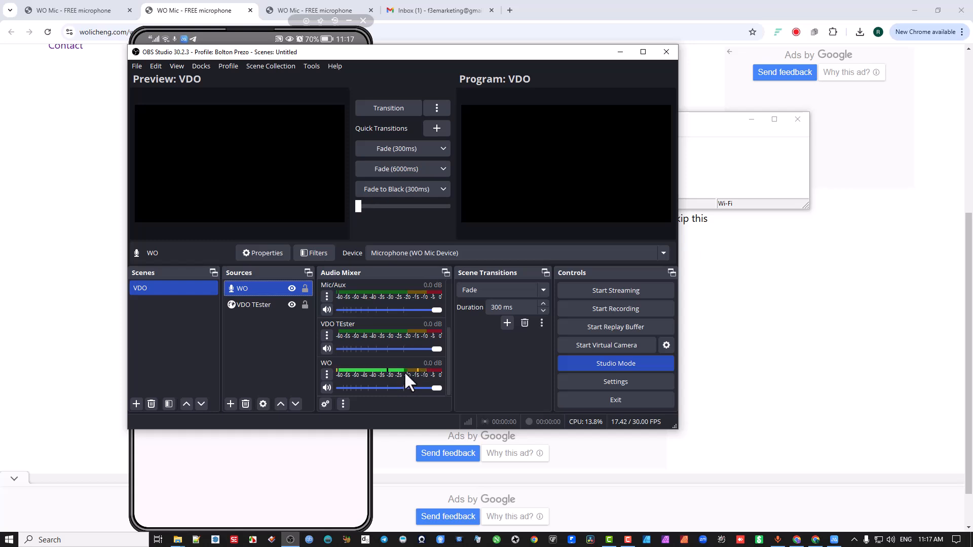
mouse_move(384, 384)
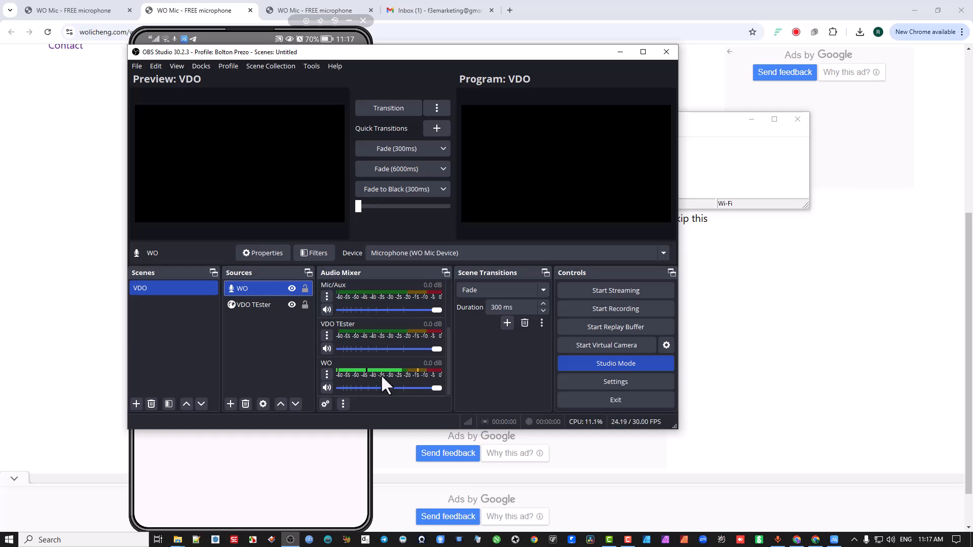
mouse_move(307, 362)
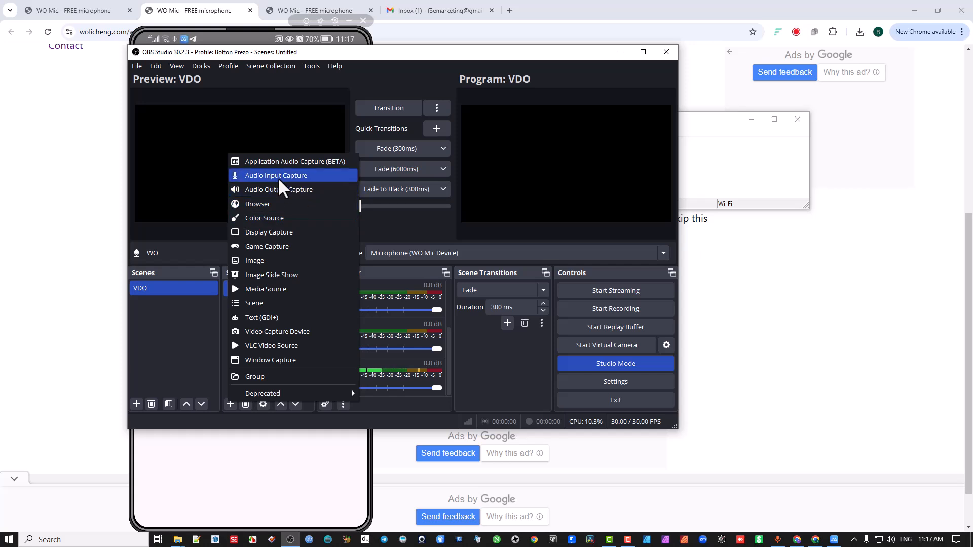
left_click(276, 175)
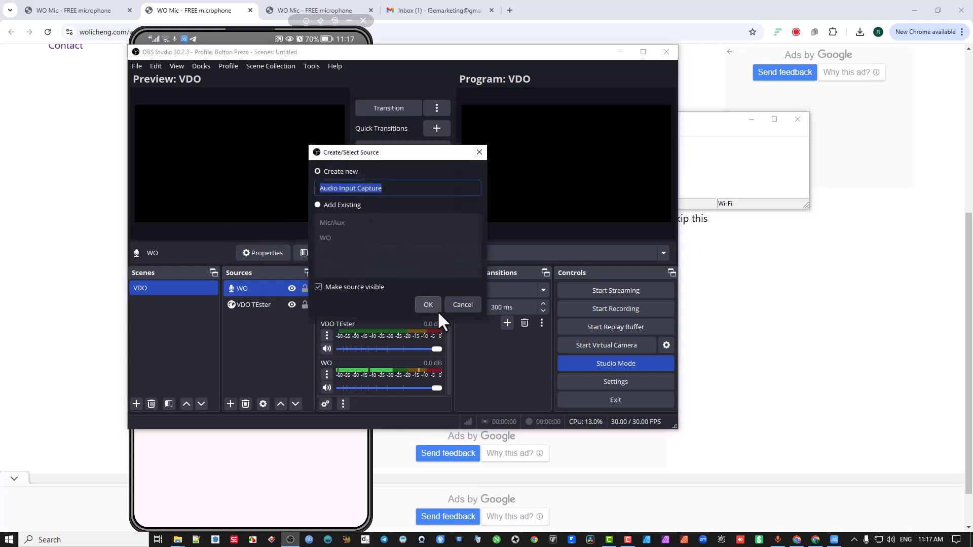
left_click(428, 305)
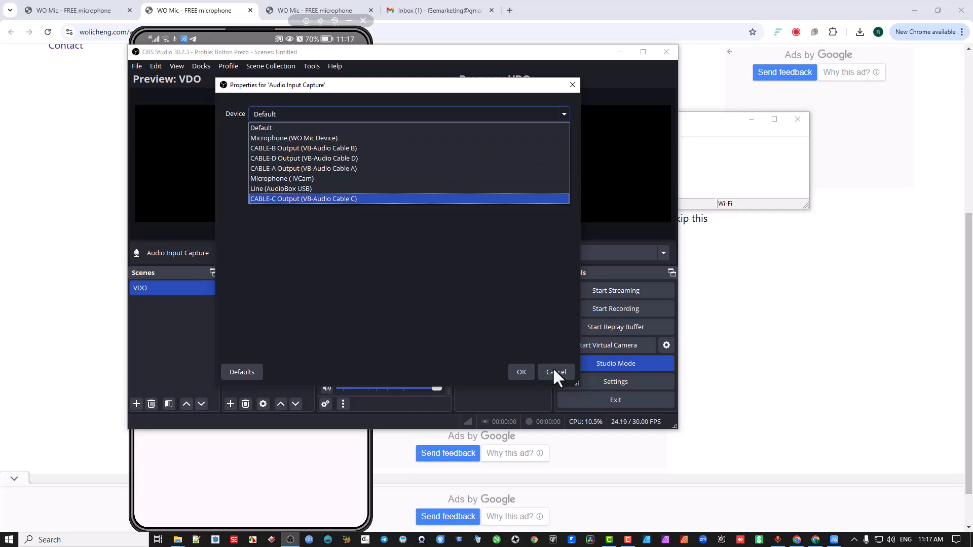
left_click(555, 372)
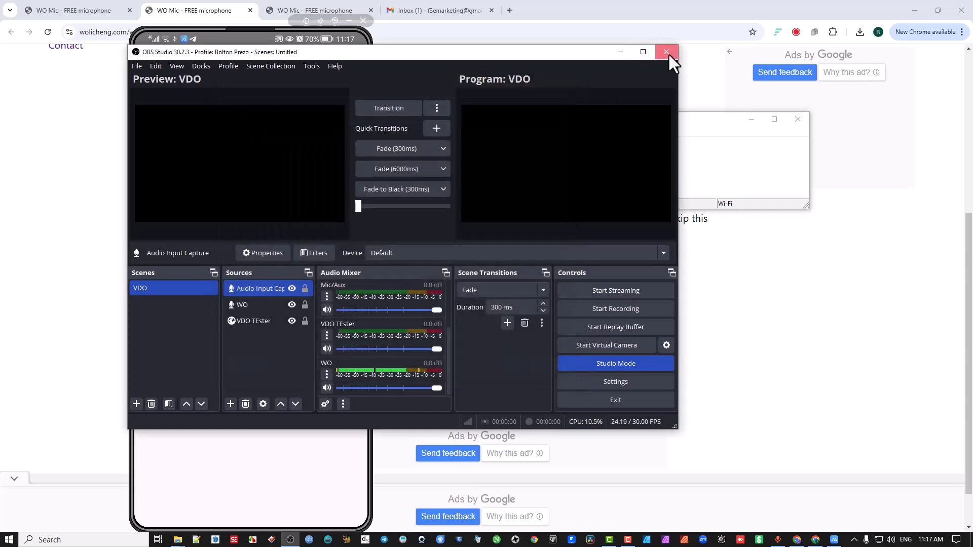
left_click(666, 52)
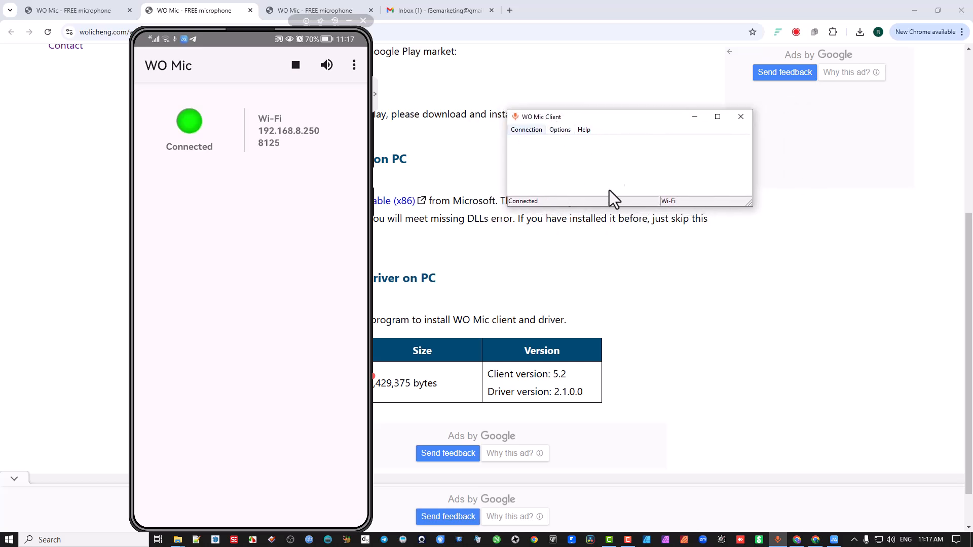
mouse_move(537, 146)
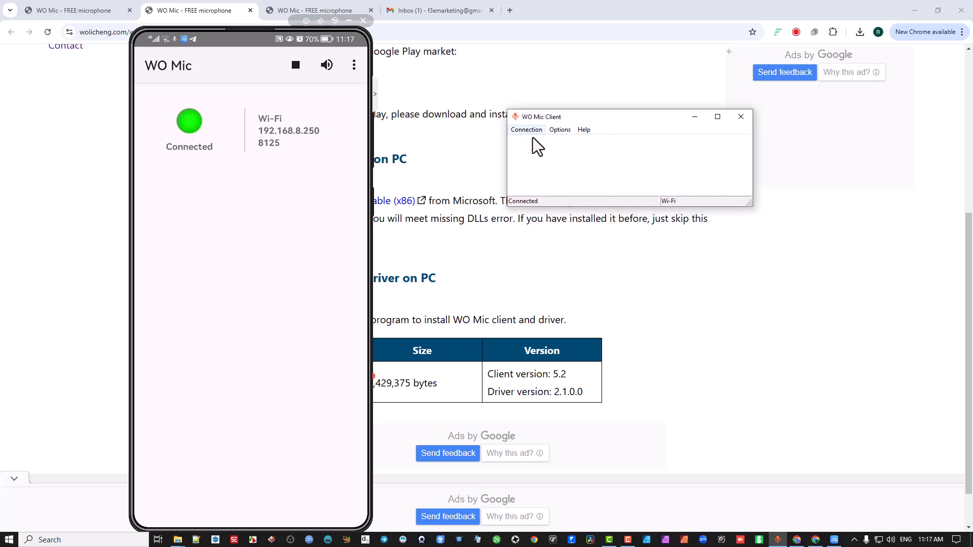
mouse_move(309, 81)
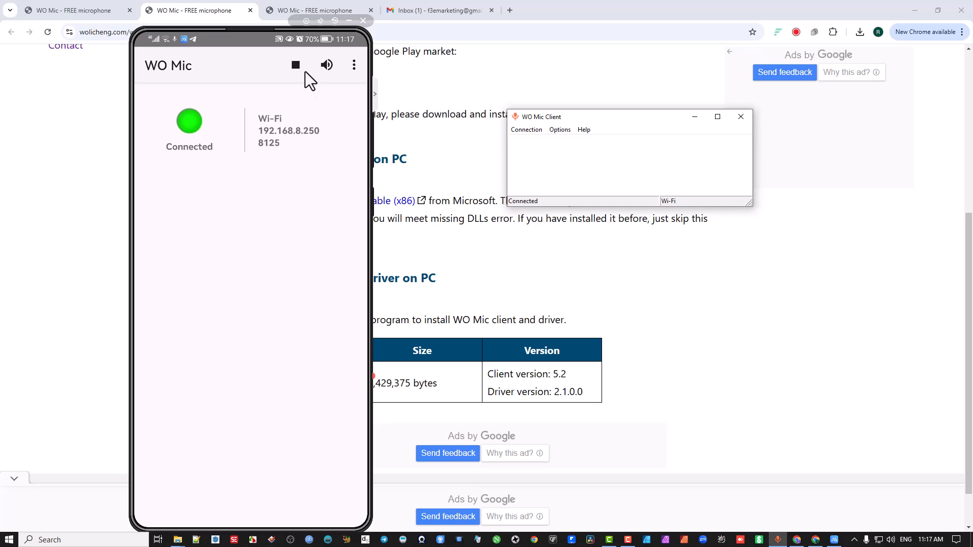
- Restart the phone's mic server, retry connecting, then decline reconnection after the abort
left_click(295, 65)
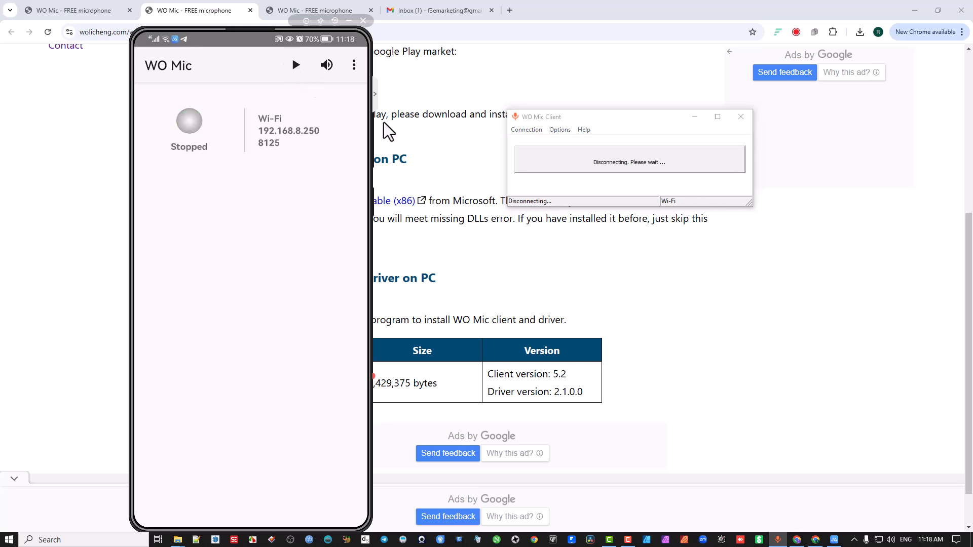
left_click(295, 65)
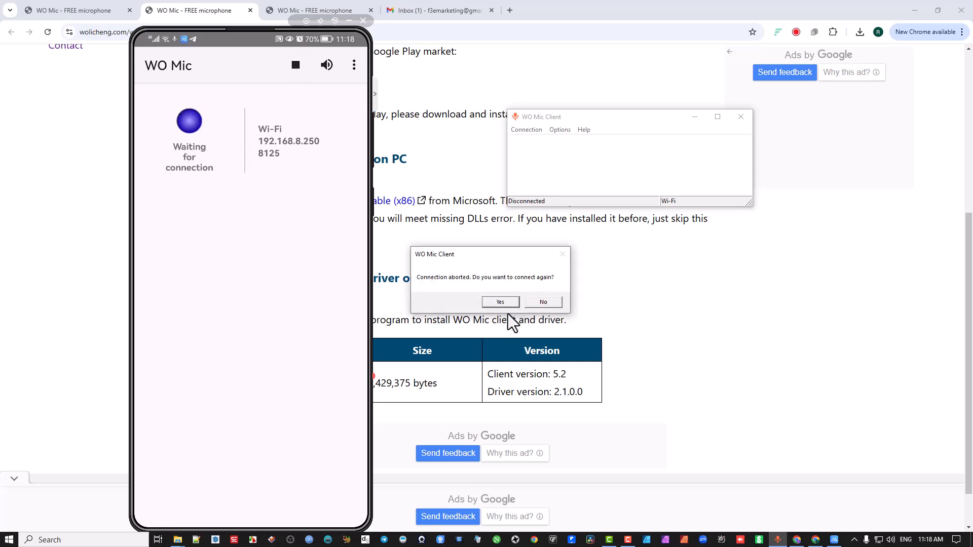
left_click(500, 302)
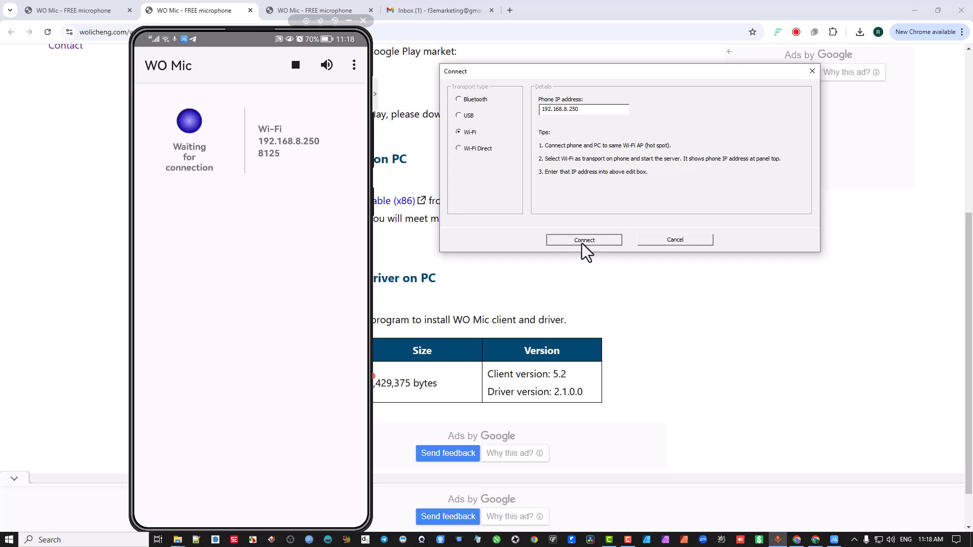
left_click(583, 240)
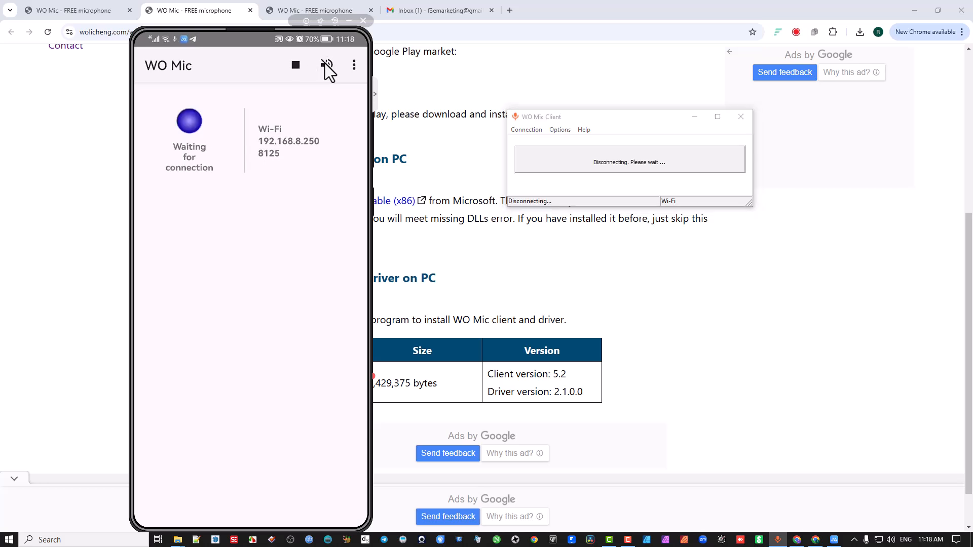
left_click(327, 64)
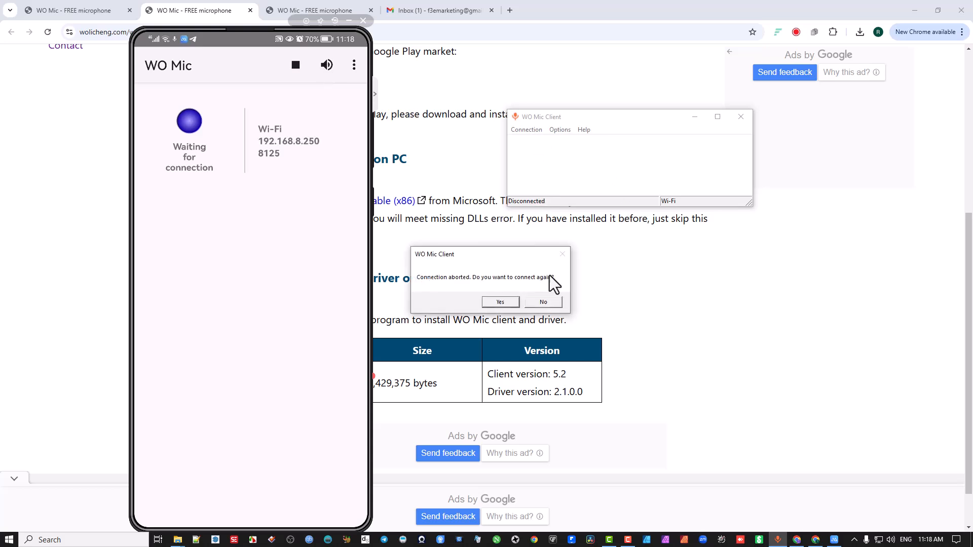
left_click(542, 302)
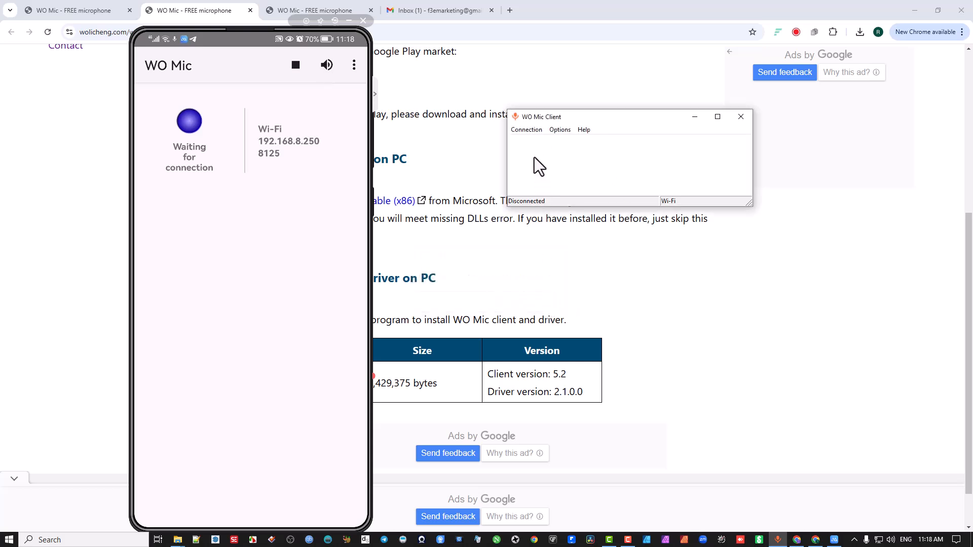